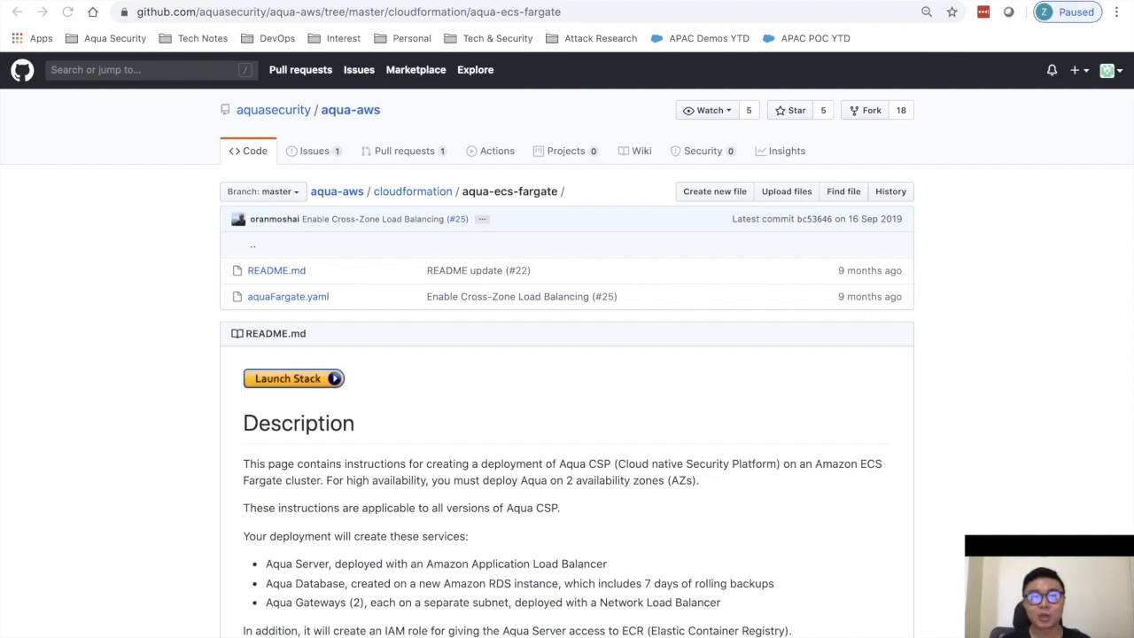
pyautogui.moveTo(549, 269)
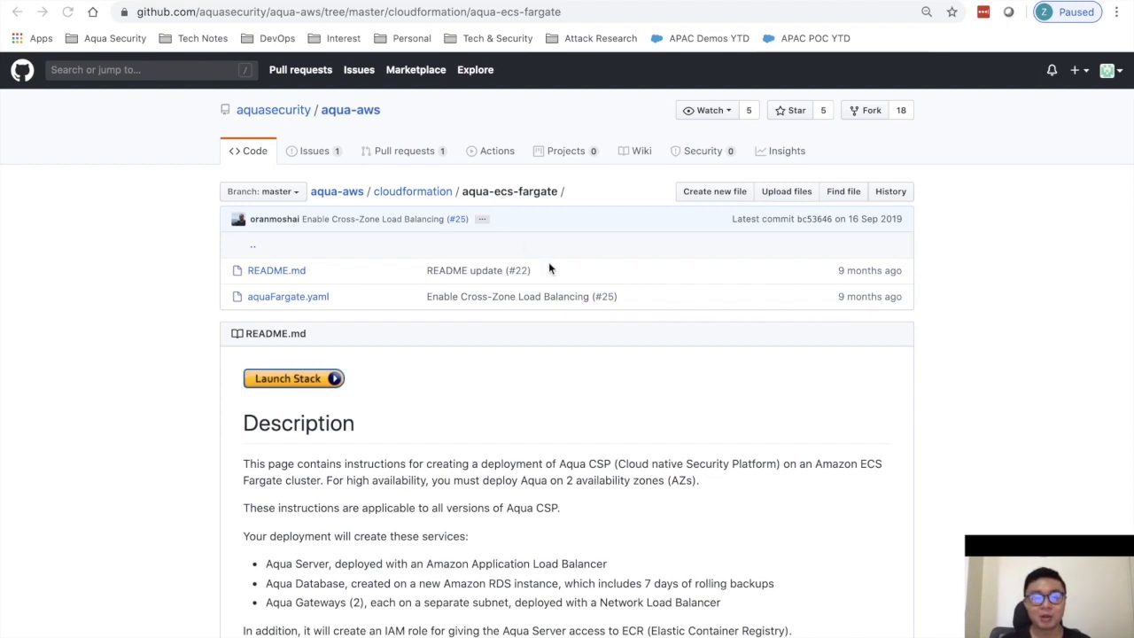
# Launch the stack from the README, landing in the Create stack wizard
pyautogui.scroll(-3)
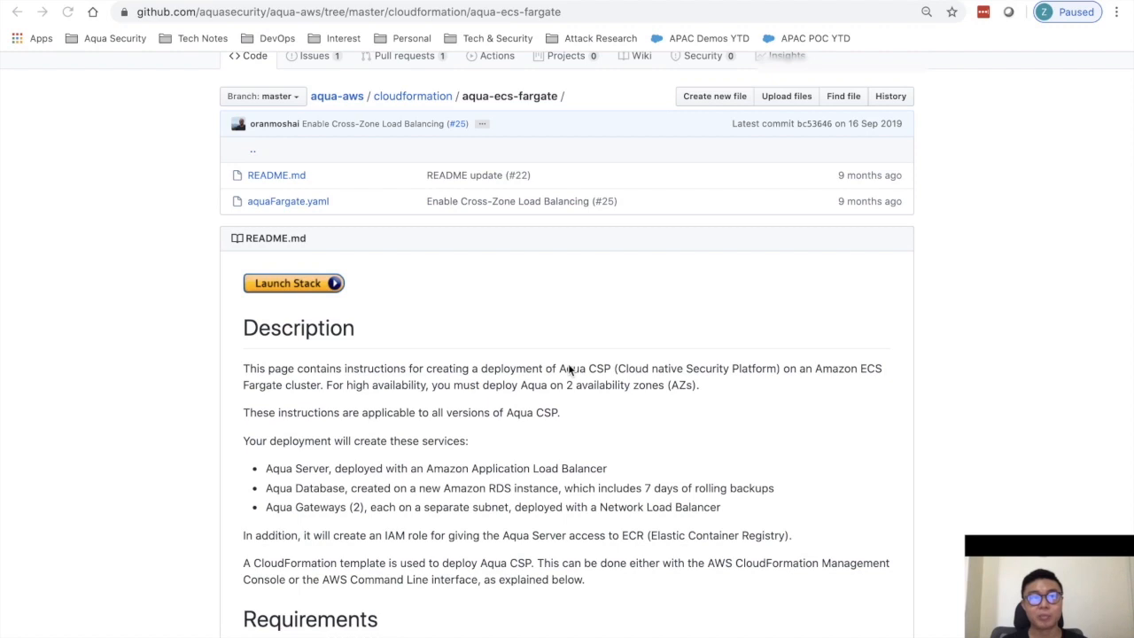
pyautogui.scroll(-3)
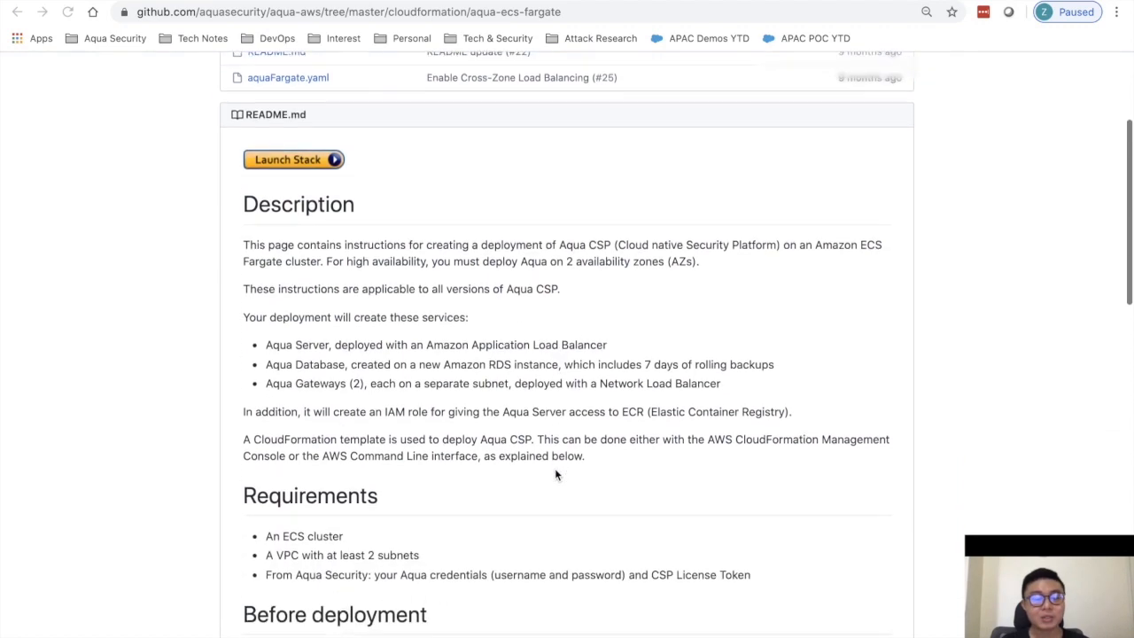
pyautogui.scroll(-3)
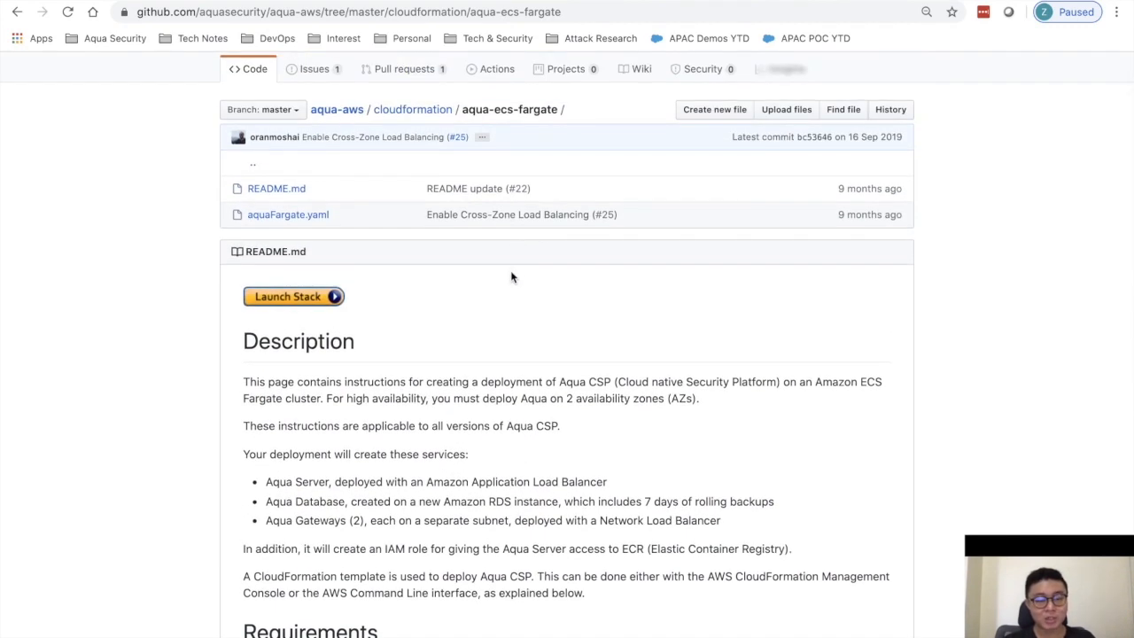
pyautogui.moveTo(294, 296)
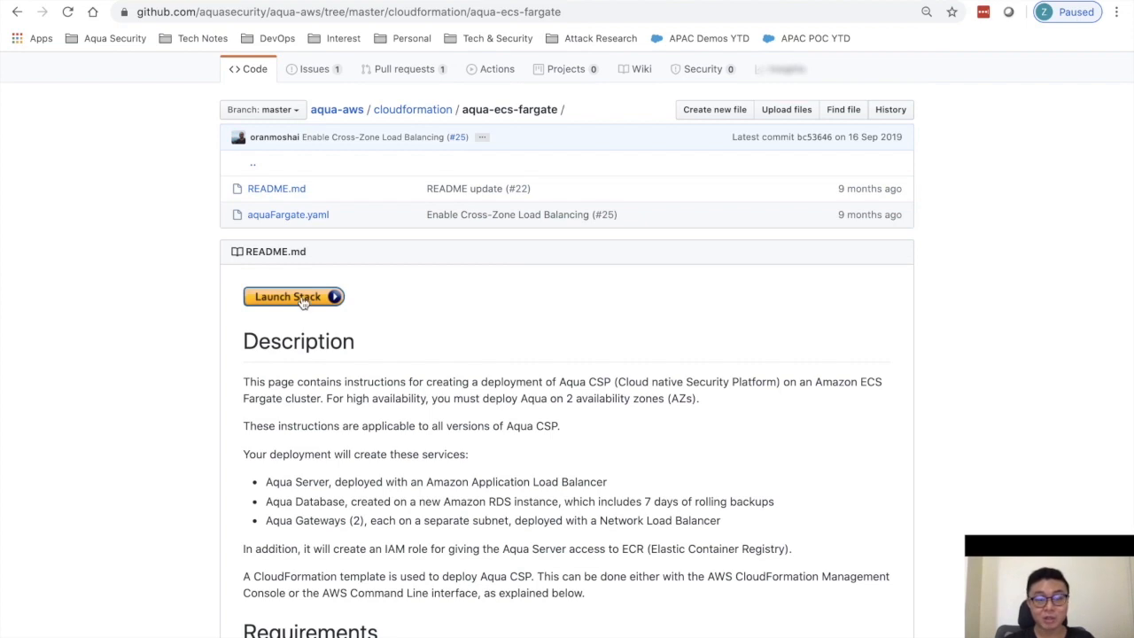
pyautogui.click(294, 296)
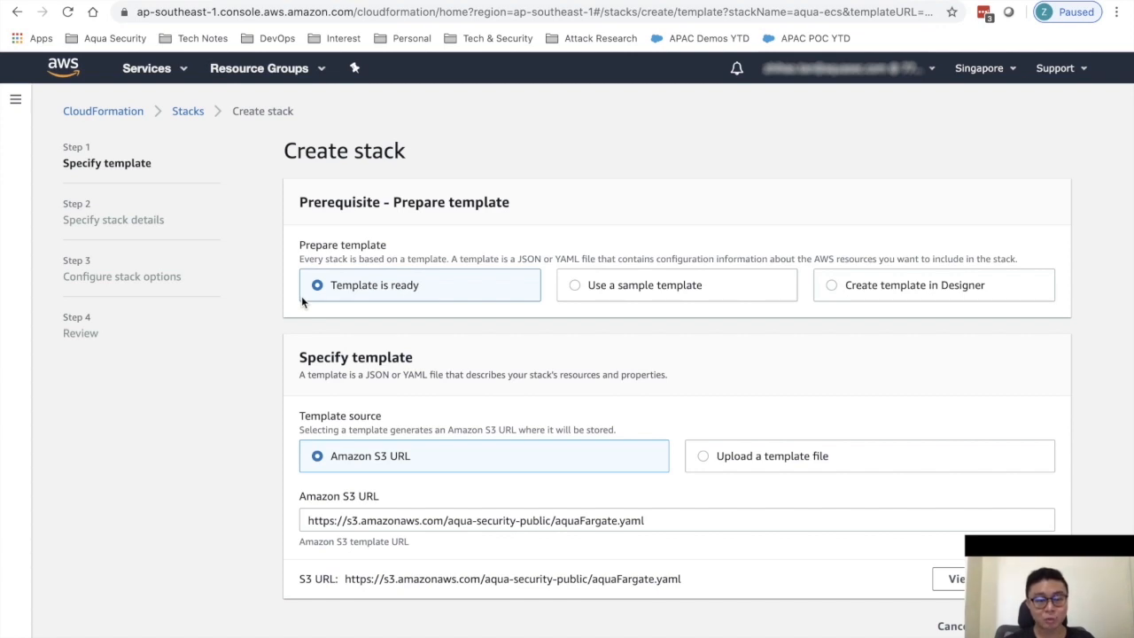
pyautogui.moveTo(616, 574)
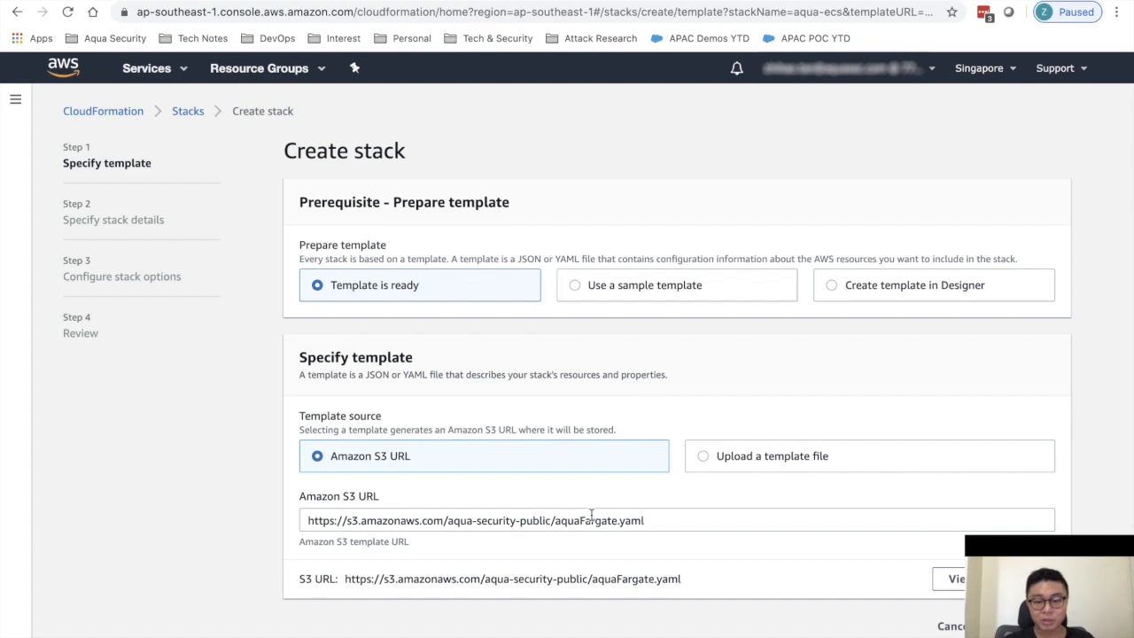
# Check the prefilled Amazon S3 URL for the aquaFargate.yaml template
pyautogui.click(677, 520)
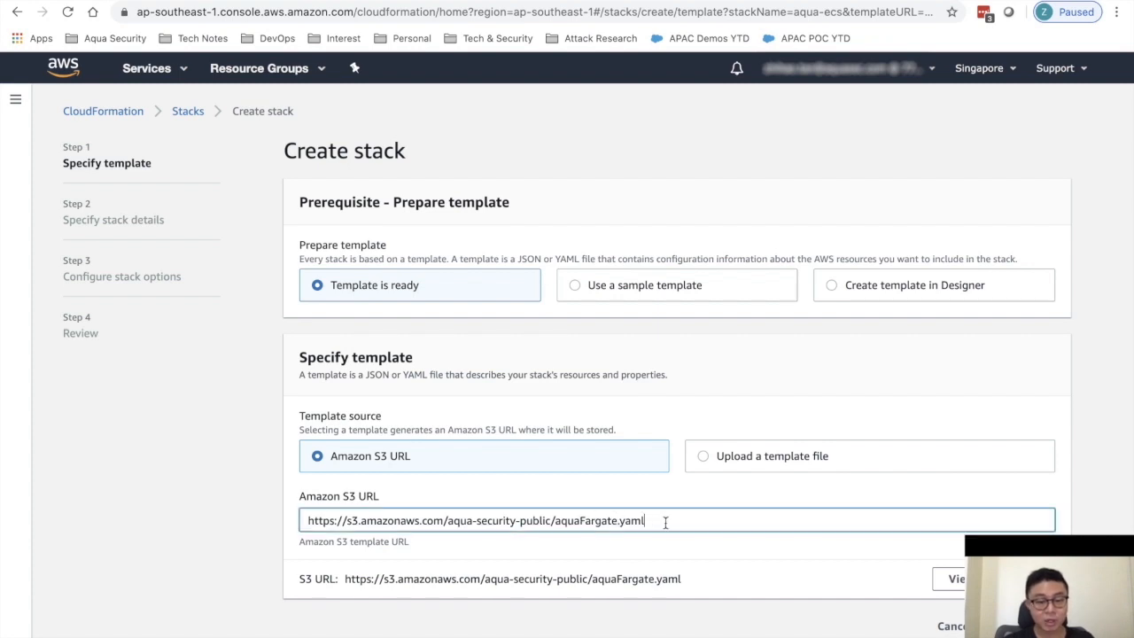
pyautogui.tripleClick(475, 520)
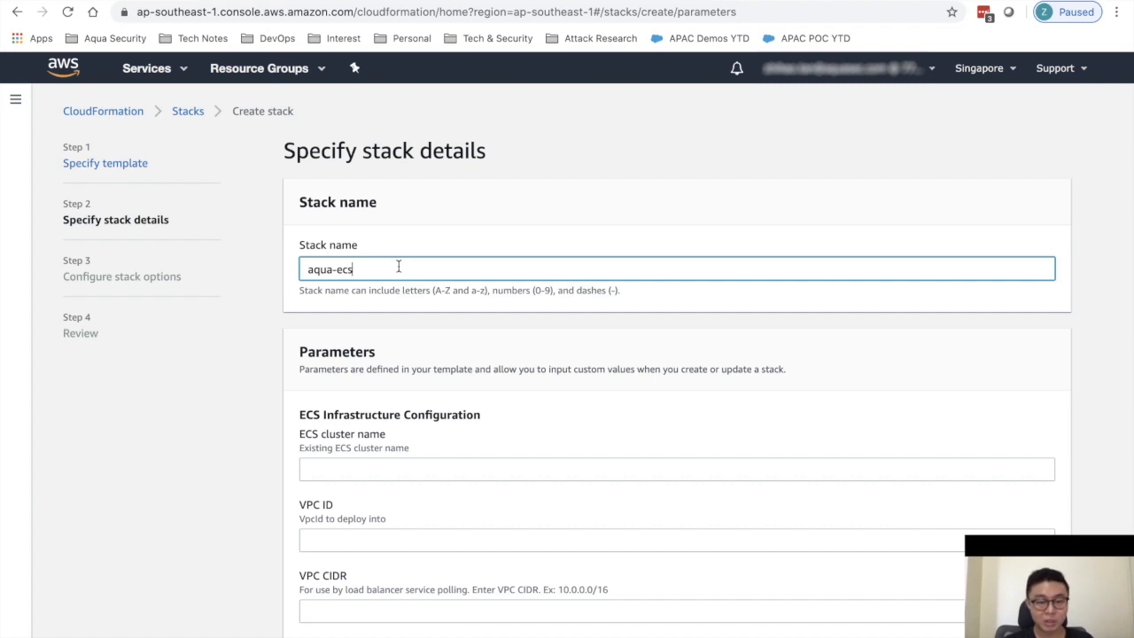
# Name the stack aqua and set the ECS cluster name to AquaCSP
pyautogui.press('Backspace')
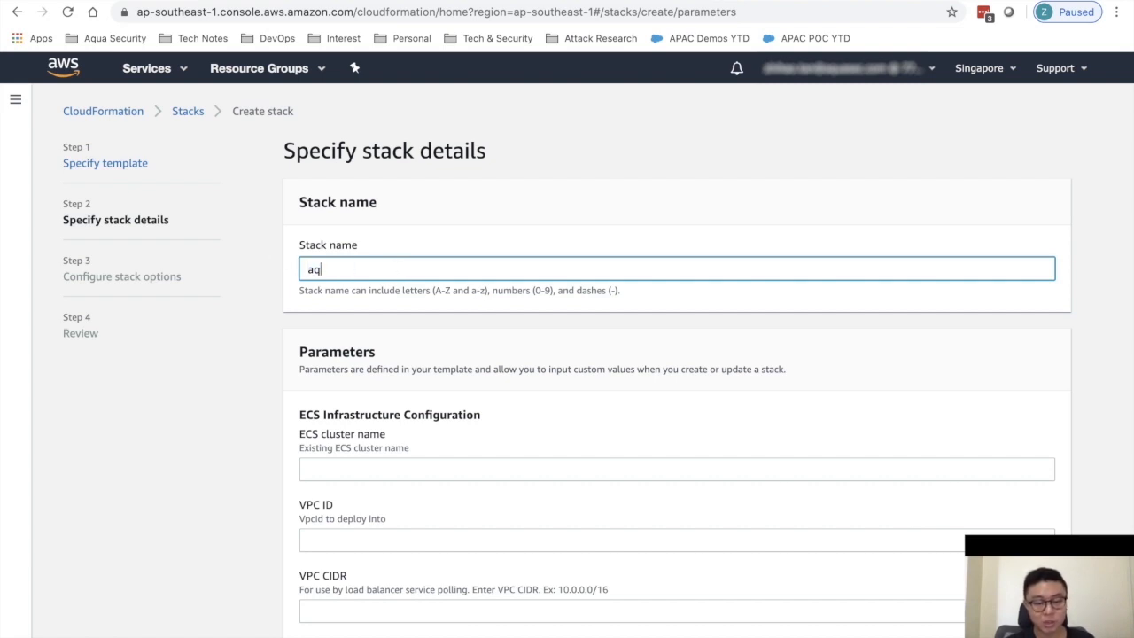
pyautogui.write('ua')
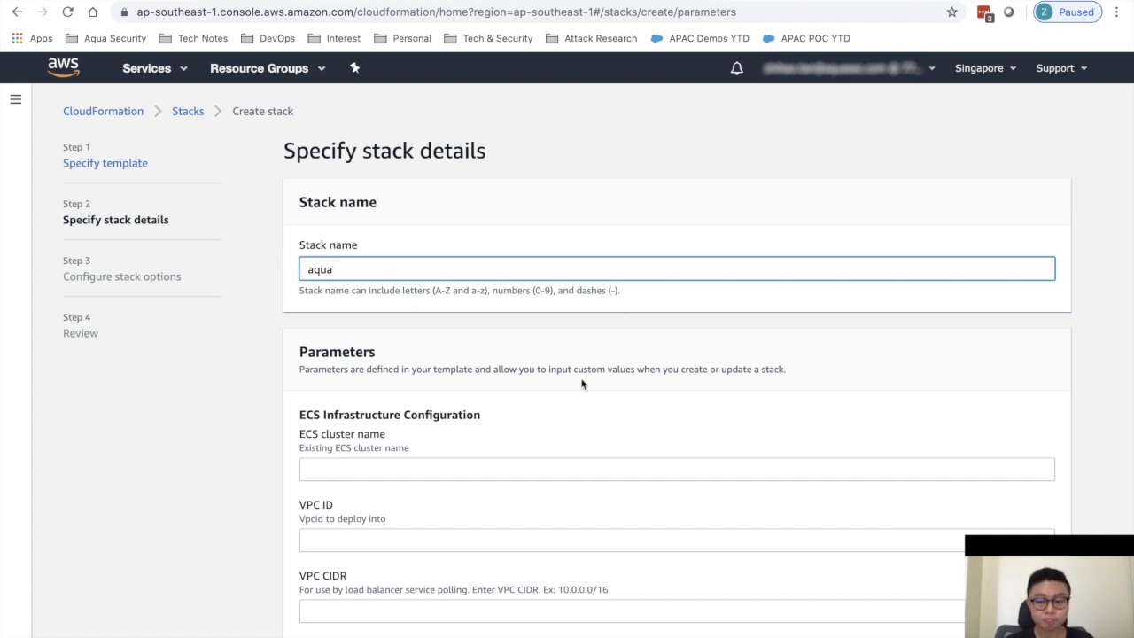
pyautogui.scroll(-3)
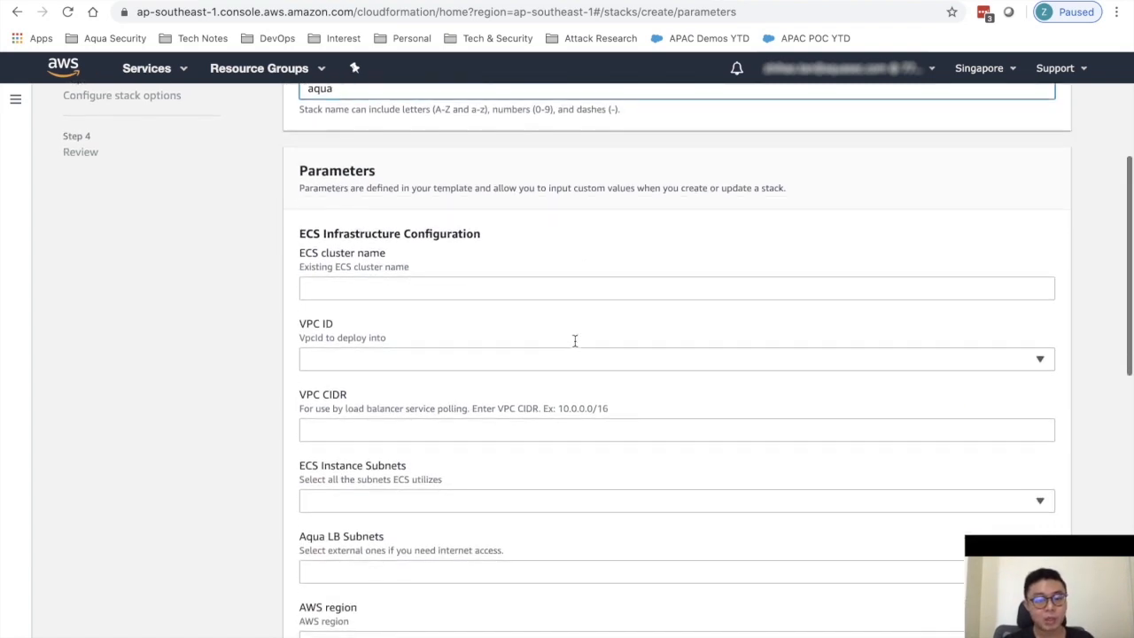
pyautogui.moveTo(558, 312)
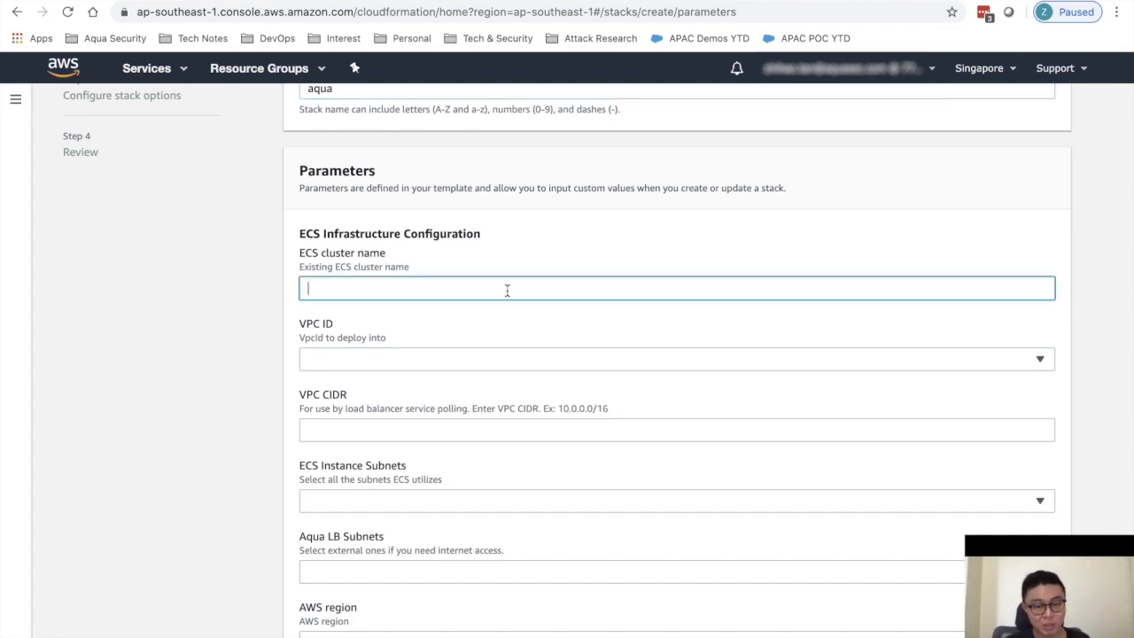
pyautogui.write('AquaCSP')
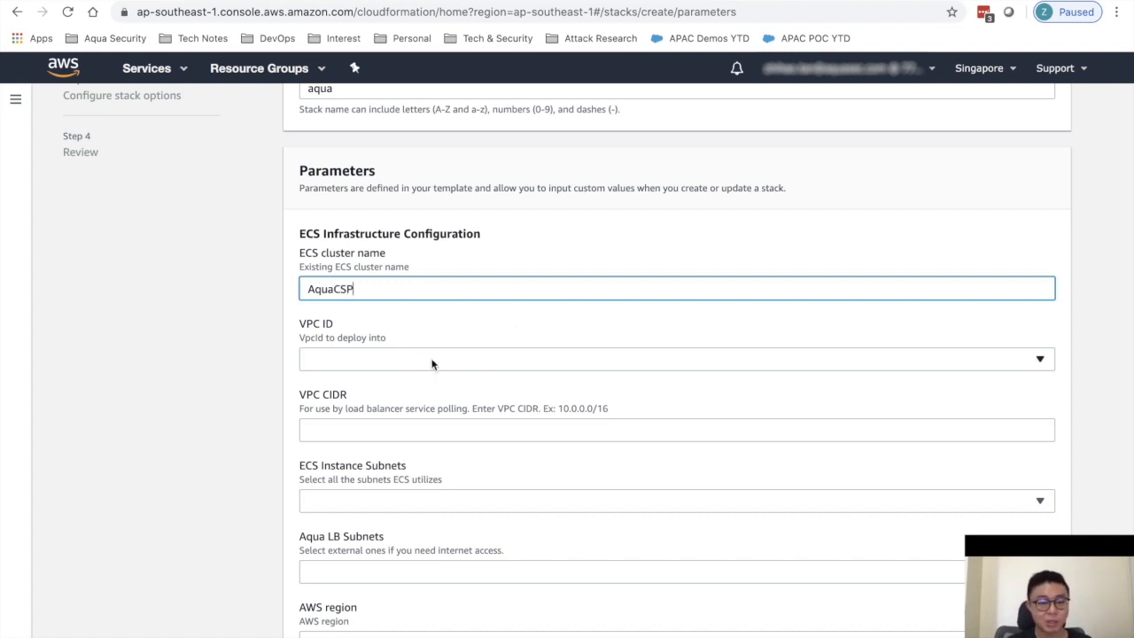
# Choose the 10.0.0.0/16 VPC as the VPC ID
pyautogui.click(676, 358)
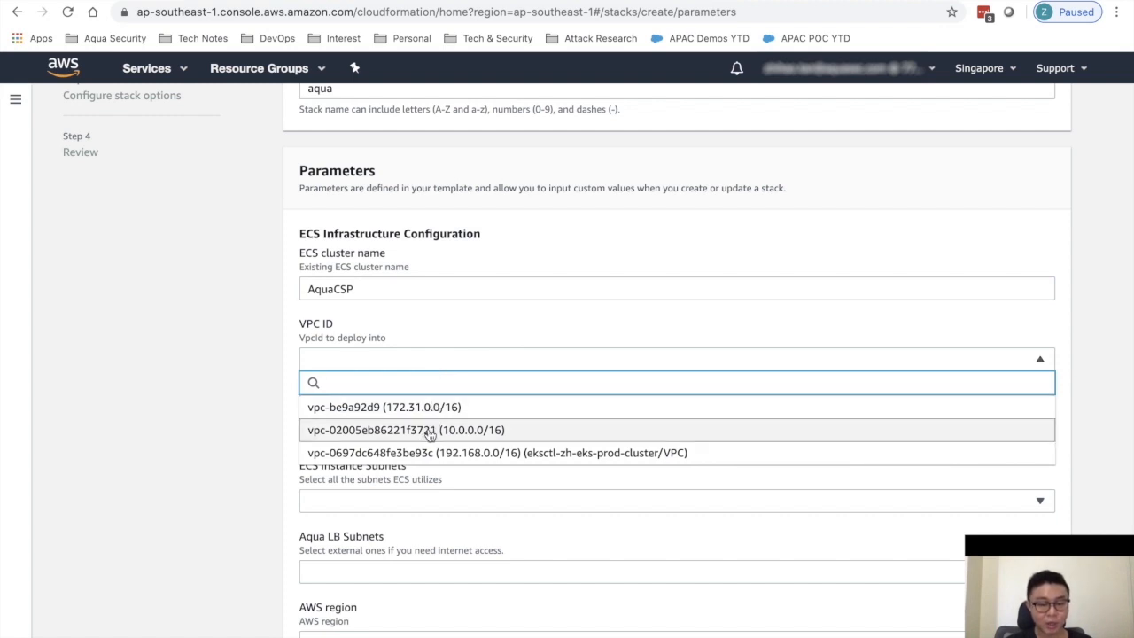
pyautogui.moveTo(464, 434)
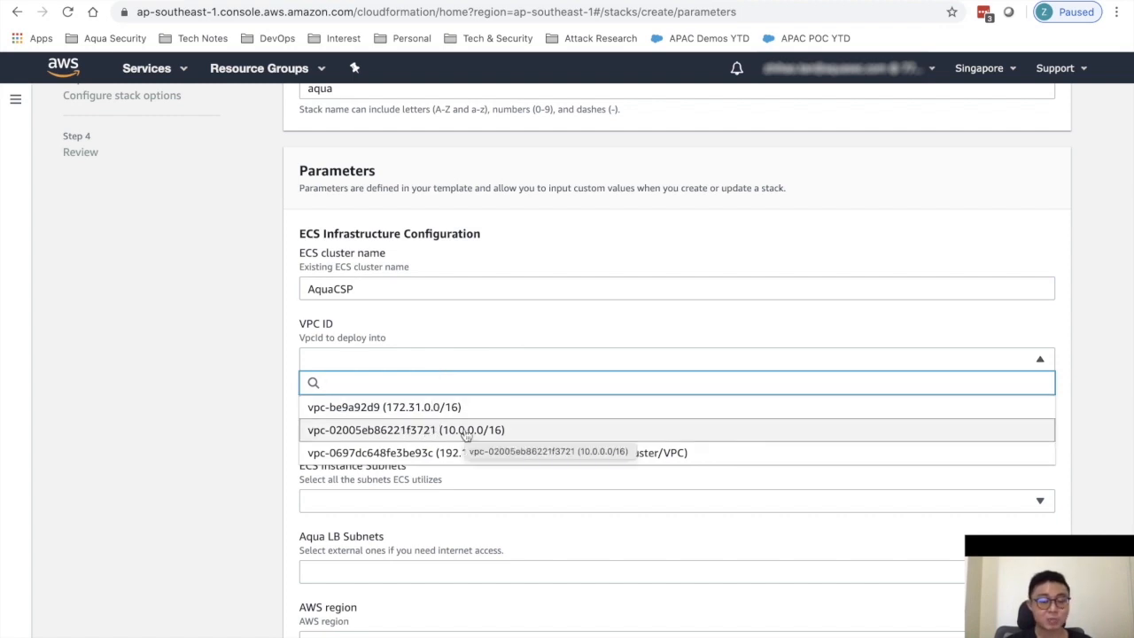
pyautogui.click(404, 431)
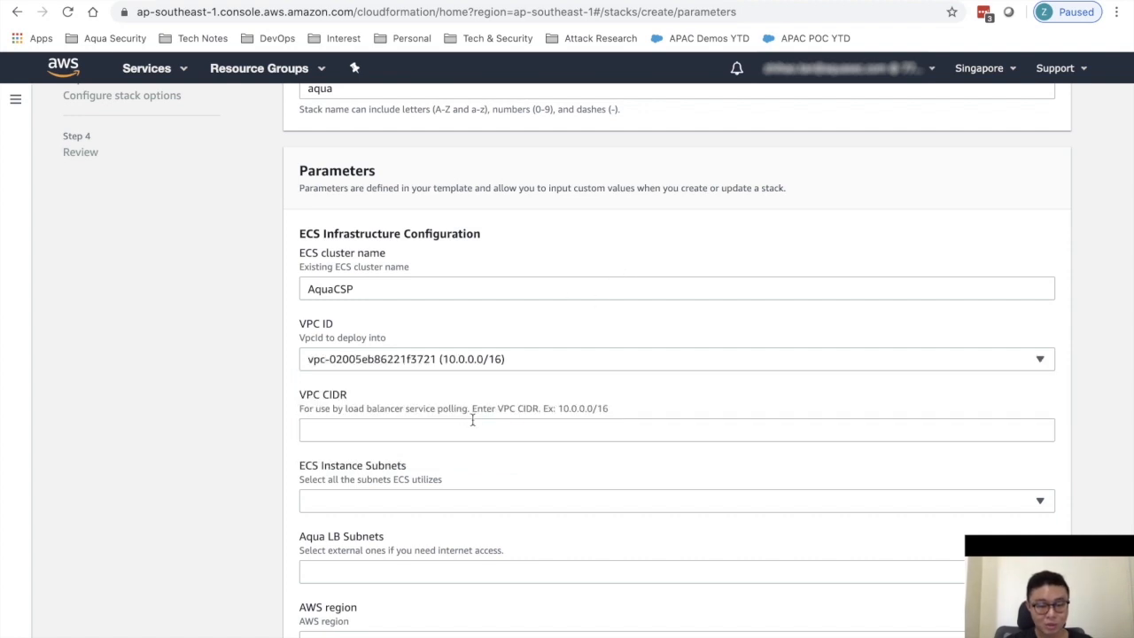
# Set the VPC CIDR to 10.0.0.0/16
pyautogui.write('1')
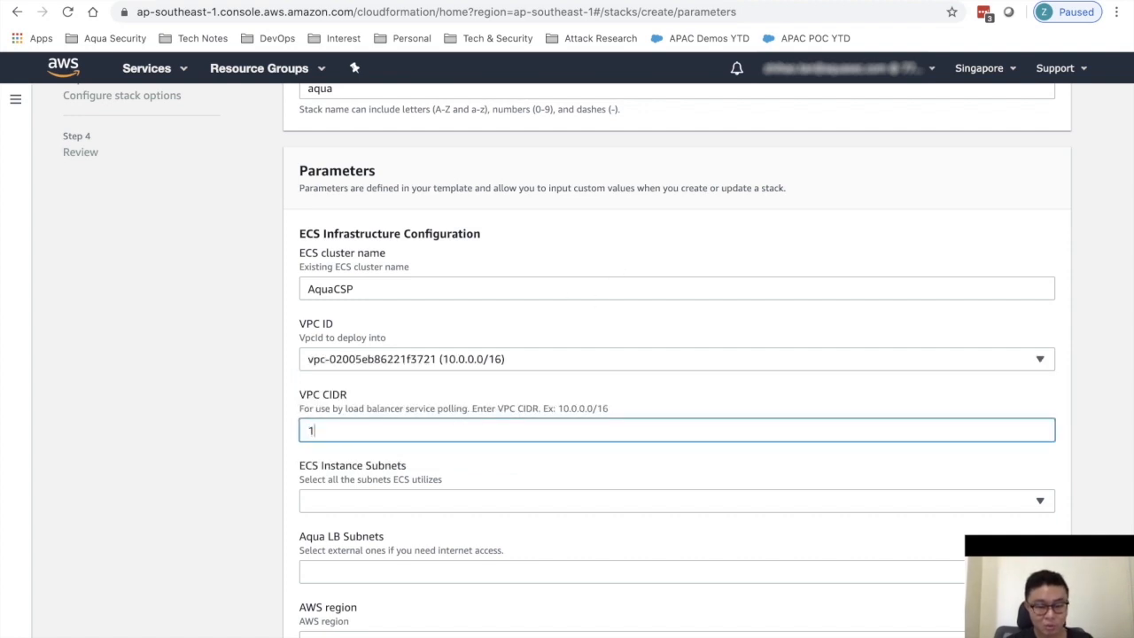
pyautogui.write('0.0.0')
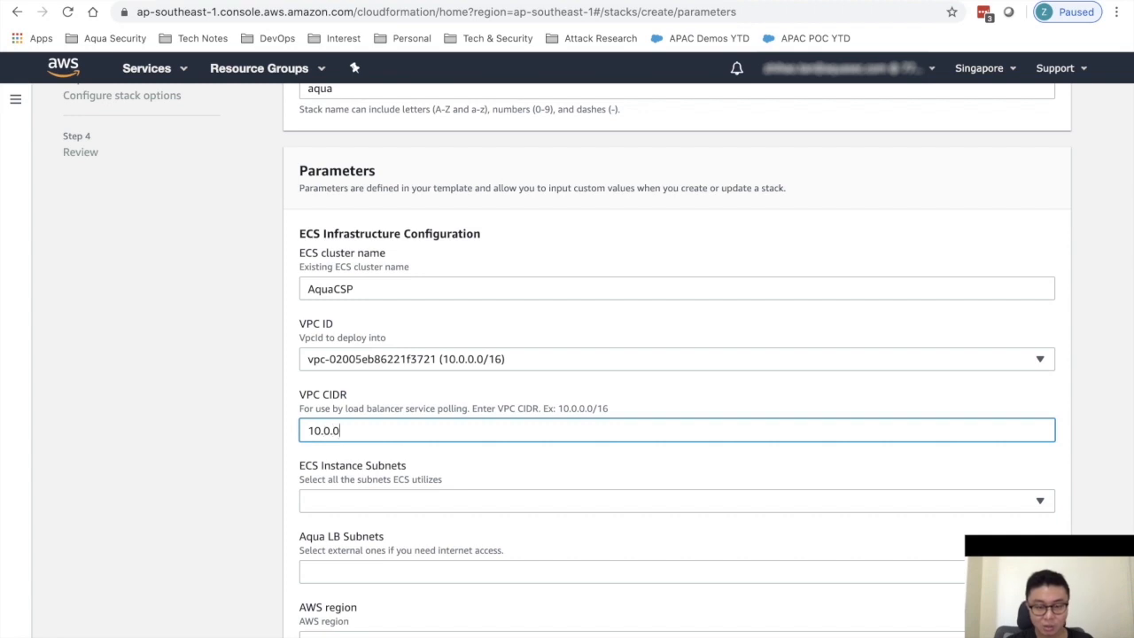
pyautogui.write('.0/16')
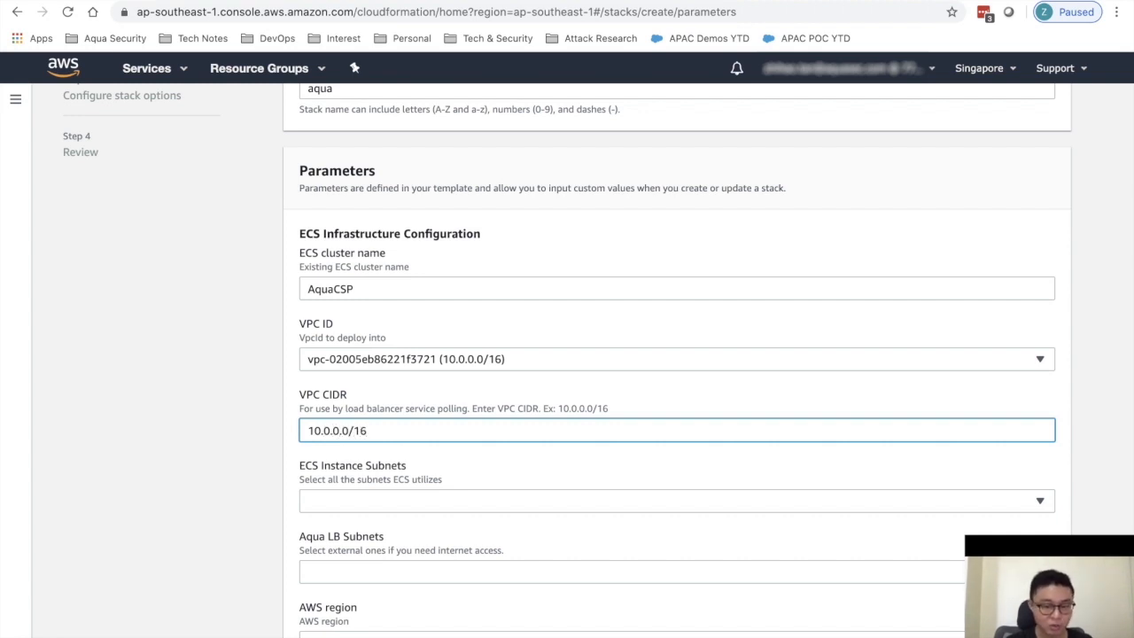
pyautogui.scroll(-3)
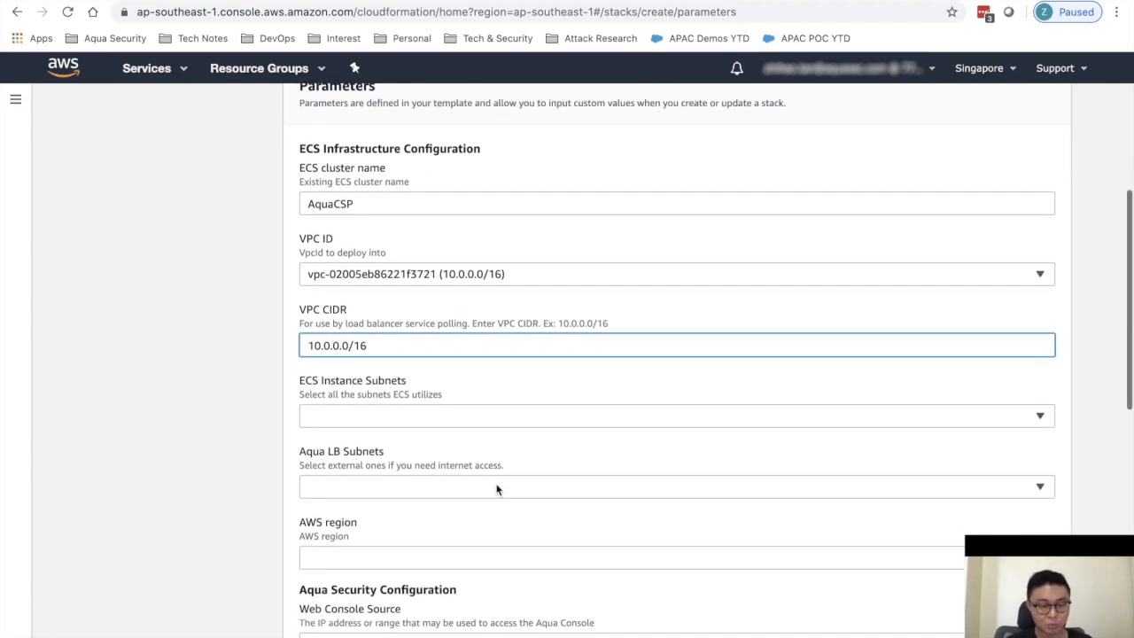
pyautogui.scroll(-3)
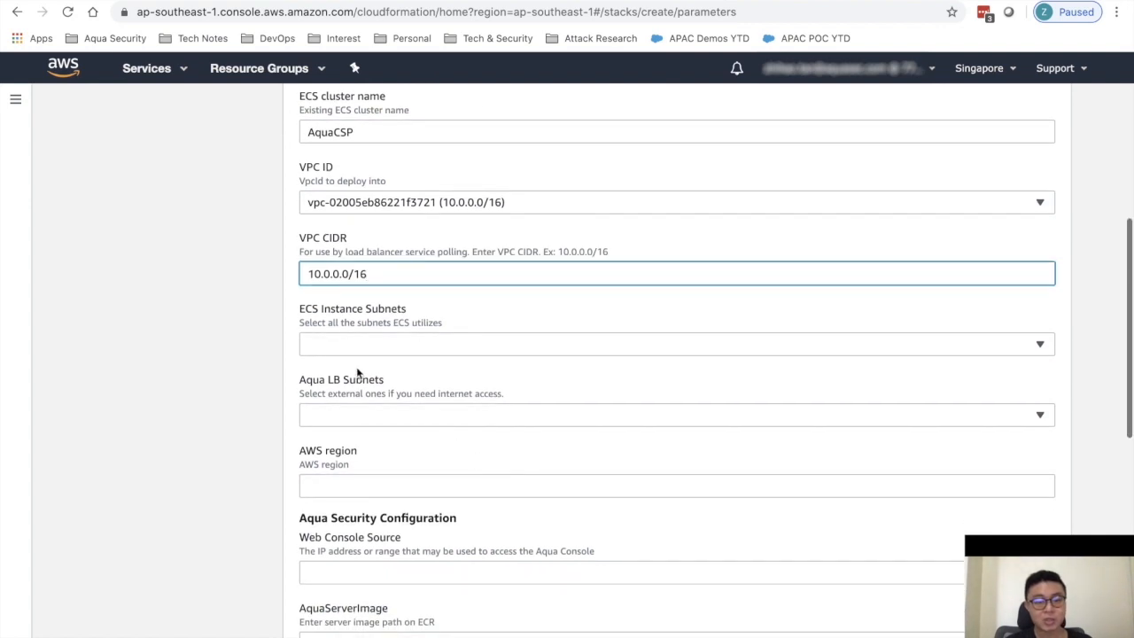
pyautogui.moveTo(453, 346)
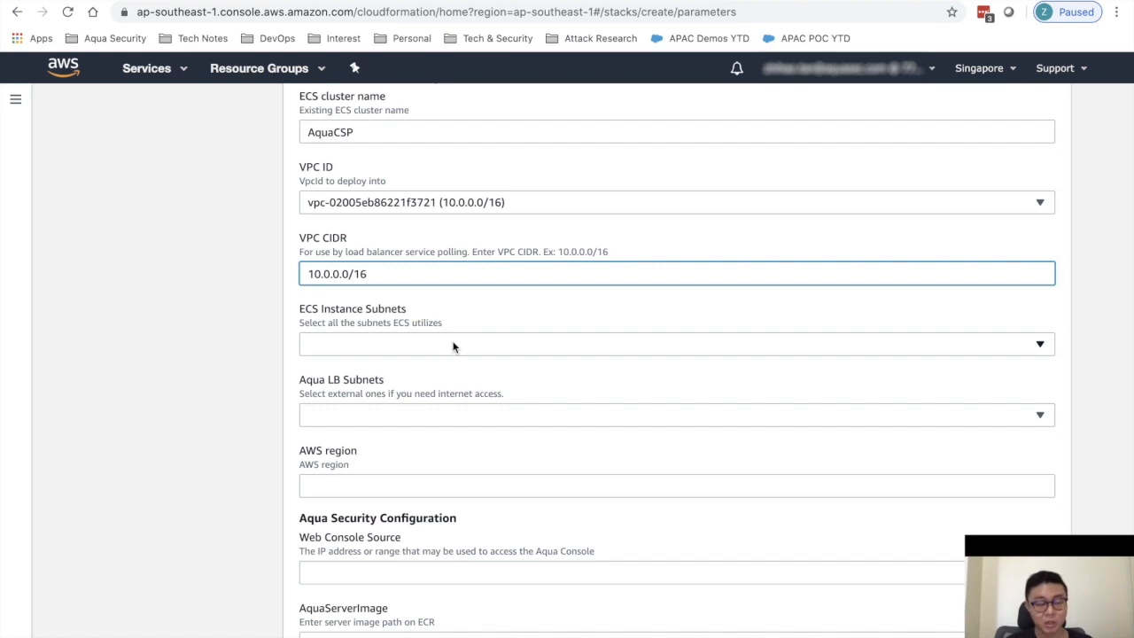
# Select the two AquaCSP public subnets as ECS instance subnets
pyautogui.click(677, 344)
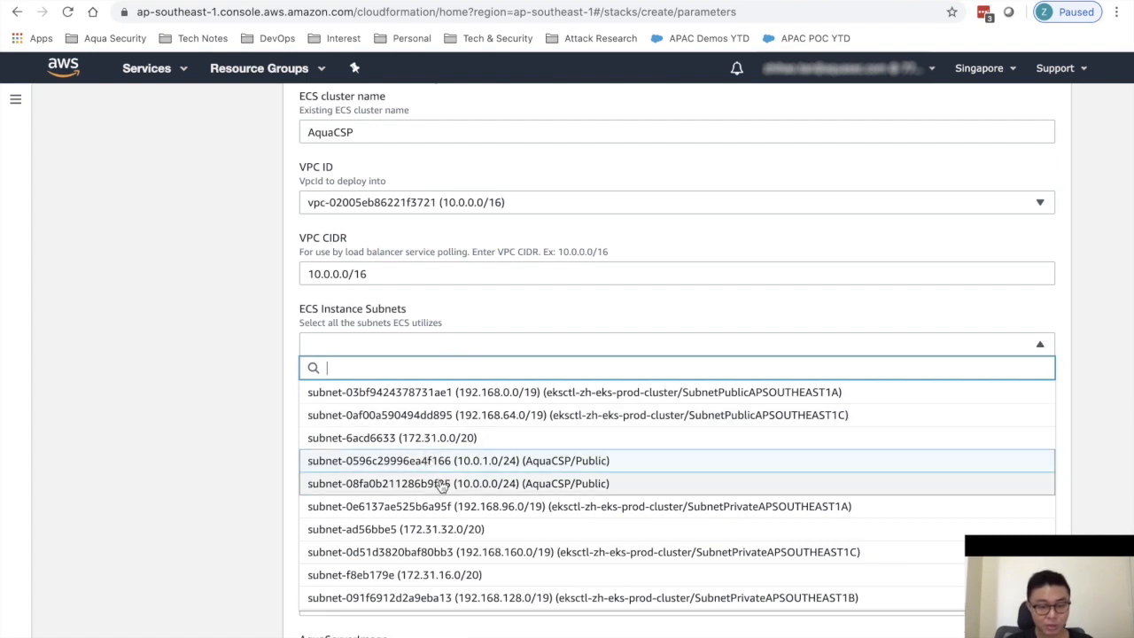
pyautogui.click(457, 481)
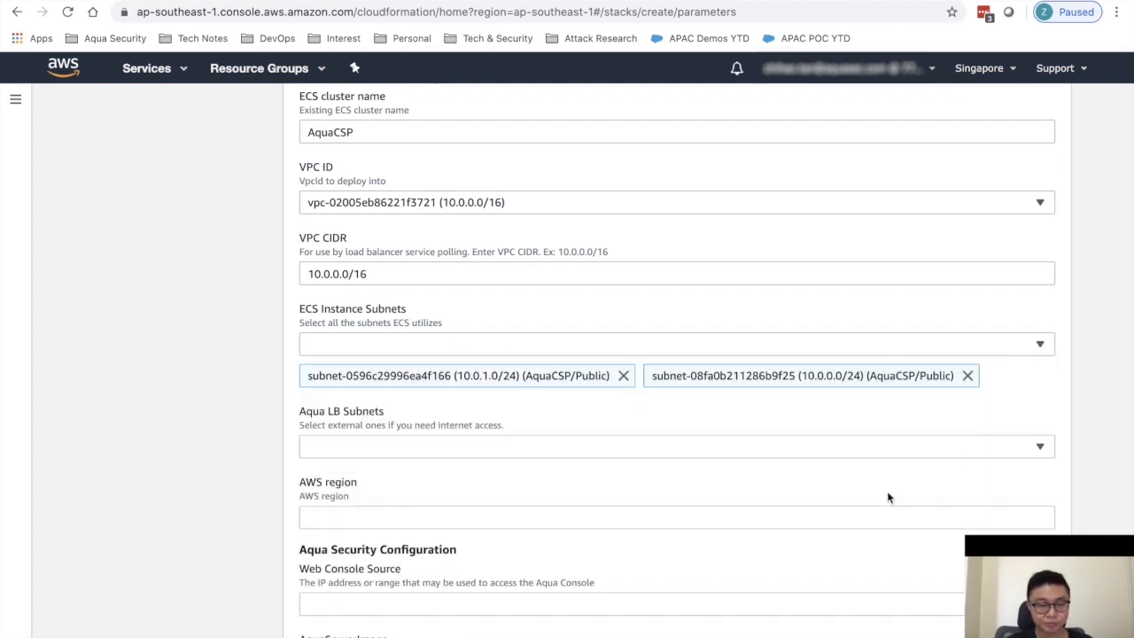
pyautogui.scroll(-3)
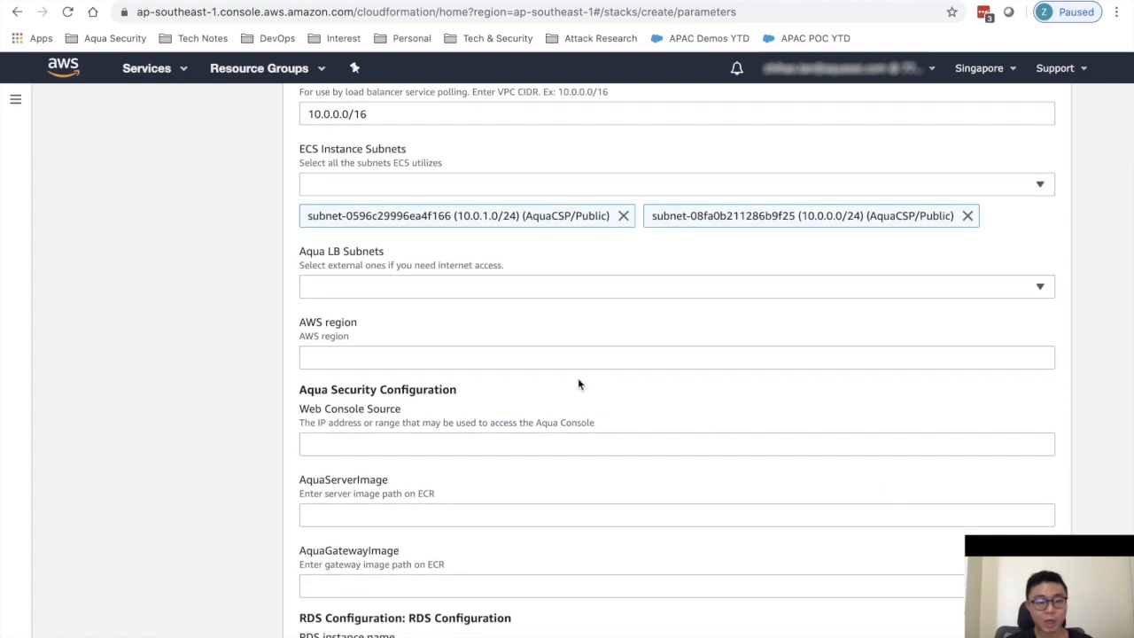
# Use the AquaCSP public subnets for the Aqua LB and set AWS region to ap-southeast-1
pyautogui.click(676, 287)
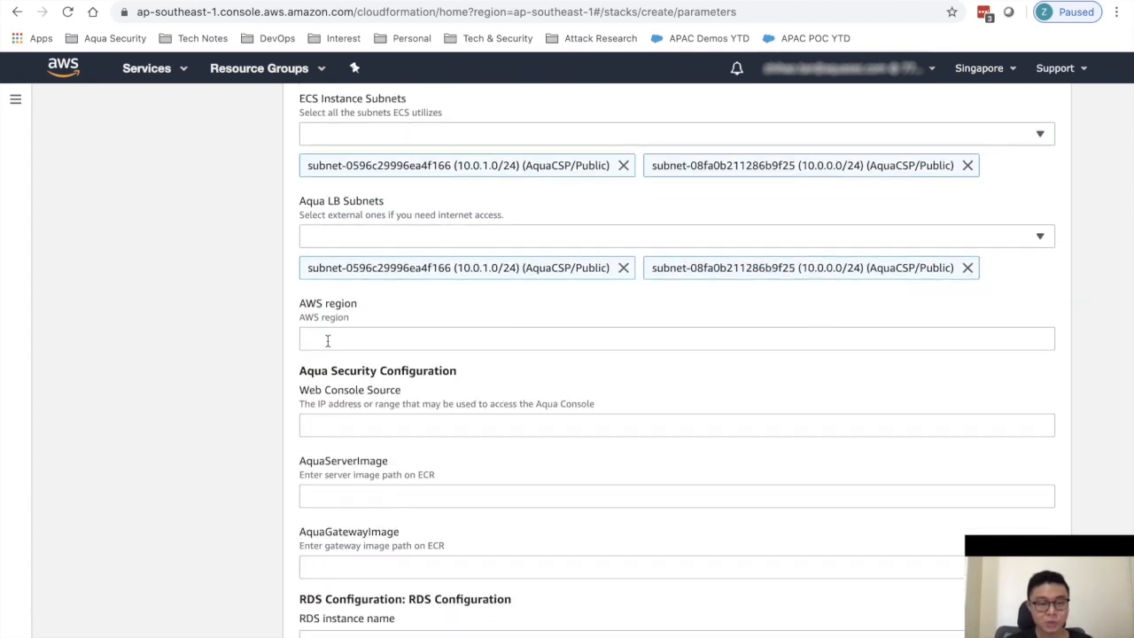
pyautogui.write('ap-southeast-1')
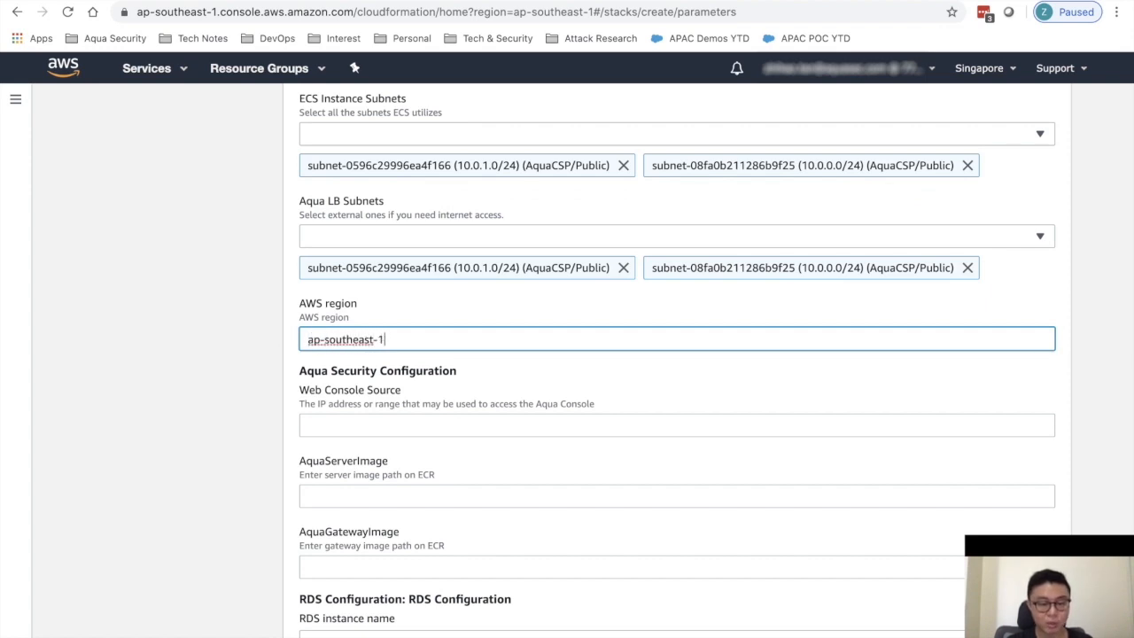
pyautogui.scroll(-3)
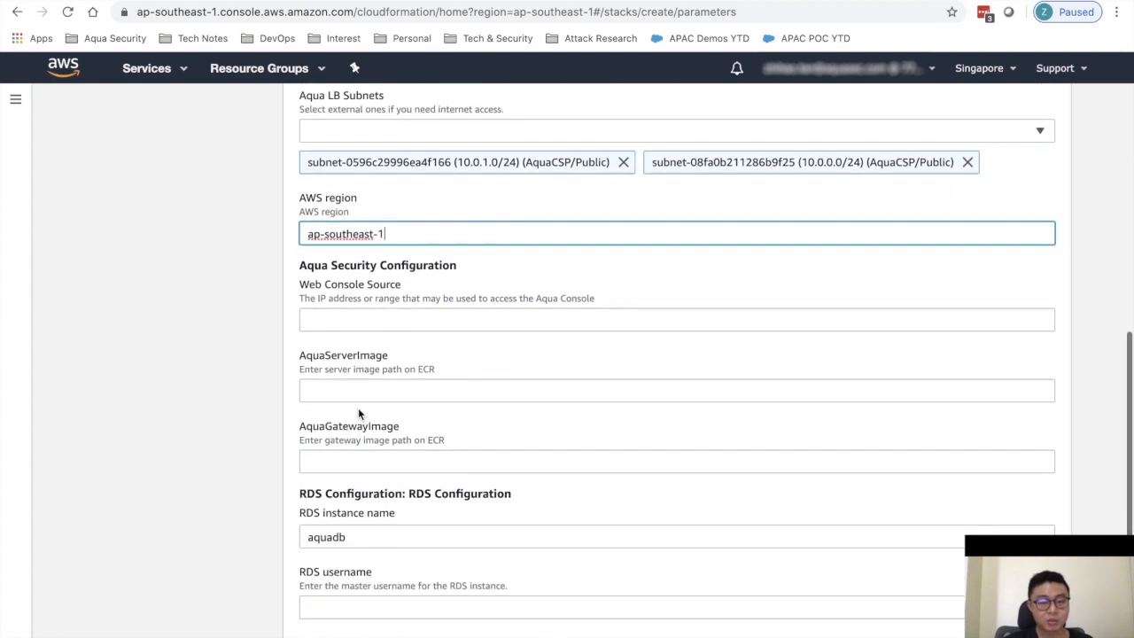
pyautogui.scroll(-3)
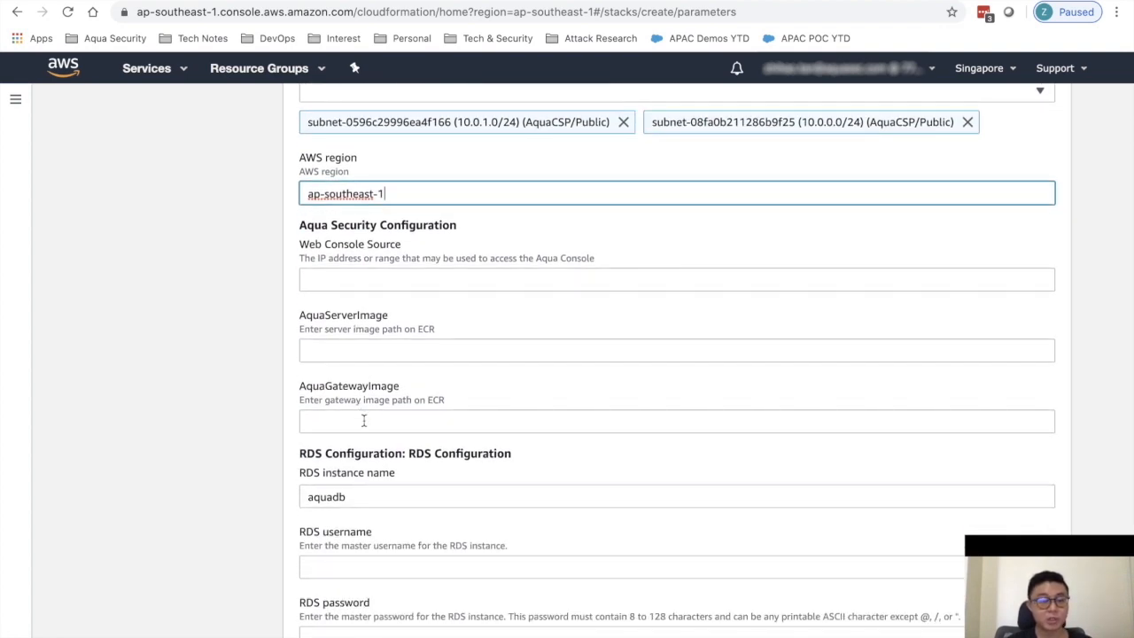
pyautogui.click(676, 280)
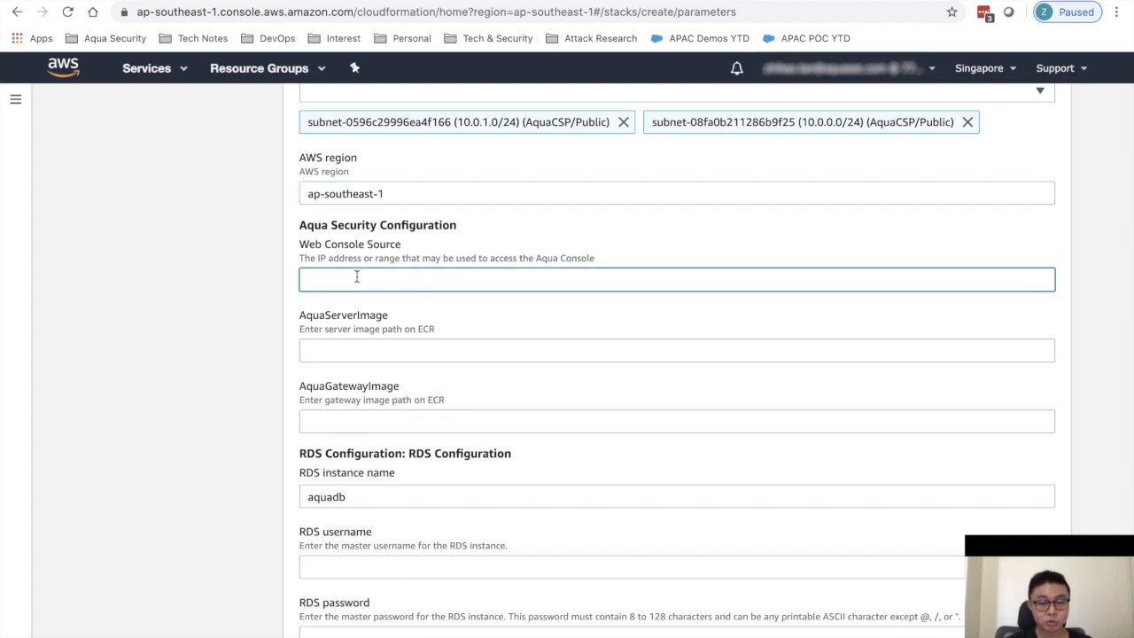
# Set Web Console Source to 0.0.0.0/0 so the console is reachable from anywhere
pyautogui.click(677, 280)
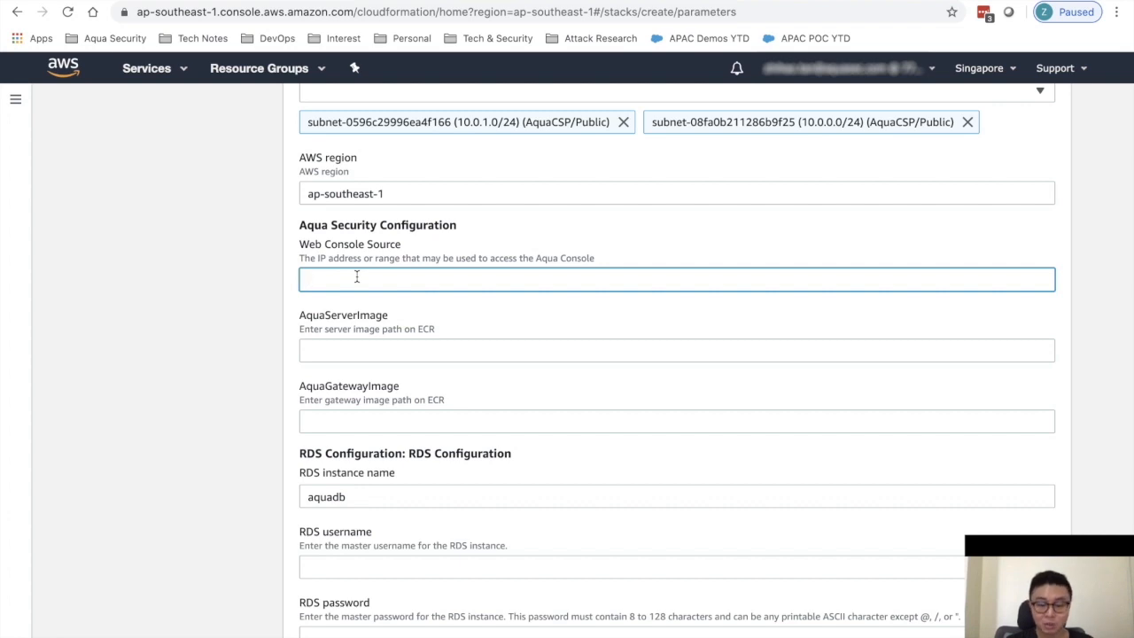
pyautogui.write('0.0.0.0')
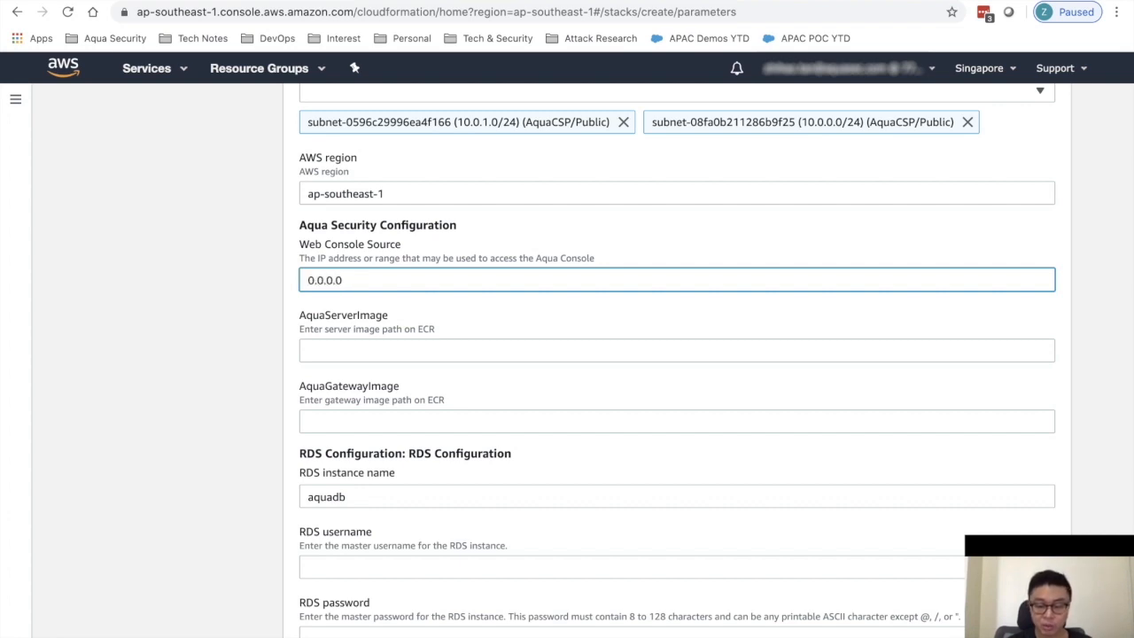
pyautogui.write('/0')
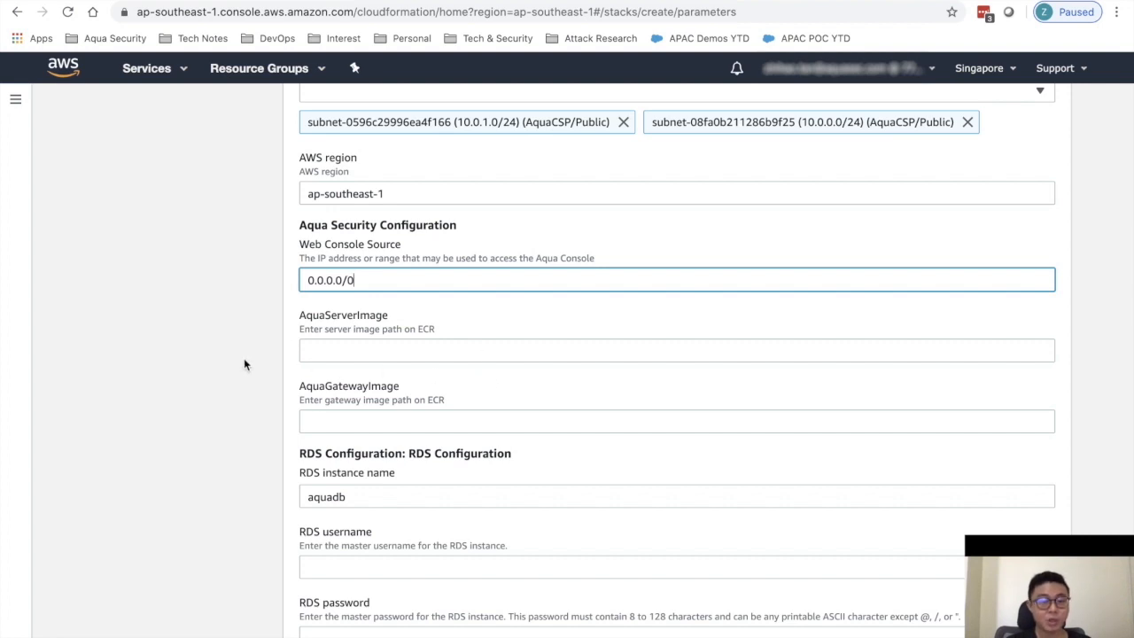
pyautogui.scroll(-3)
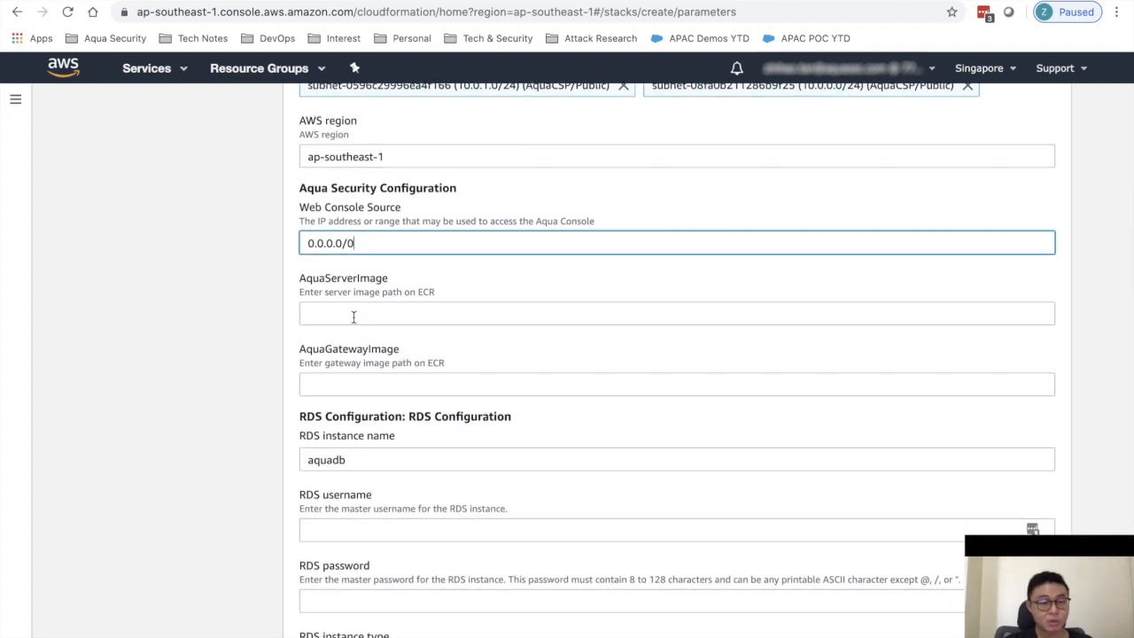
# Start the AquaServerImage entry and cancel BBEdit's Open file dialog
pyautogui.click(677, 312)
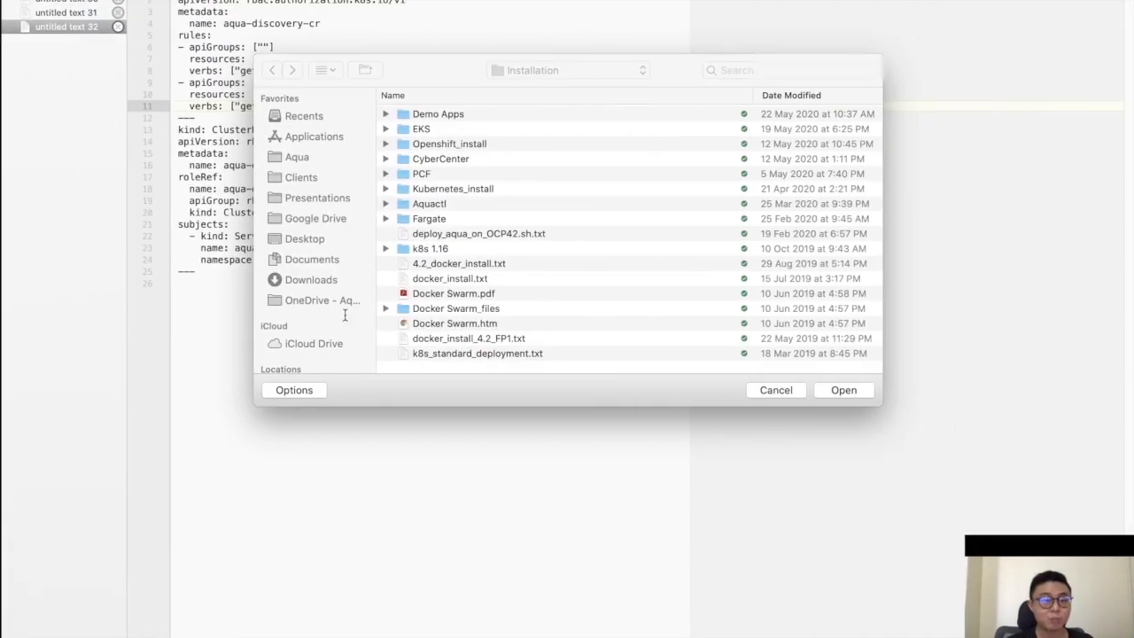
pyautogui.click(775, 390)
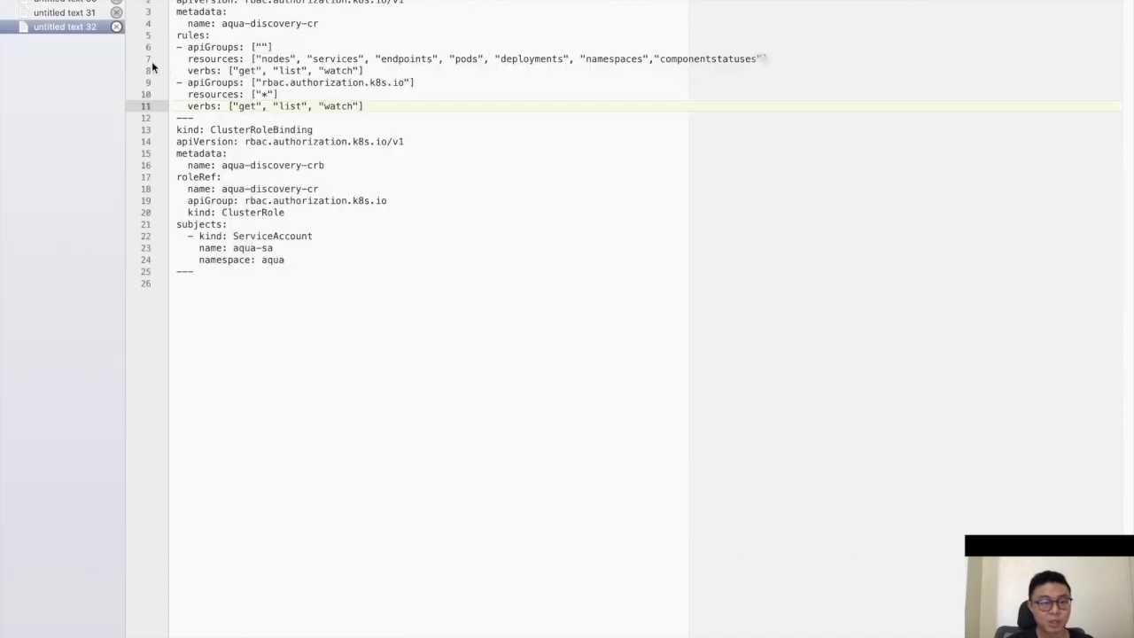
pyautogui.click(63, 27)
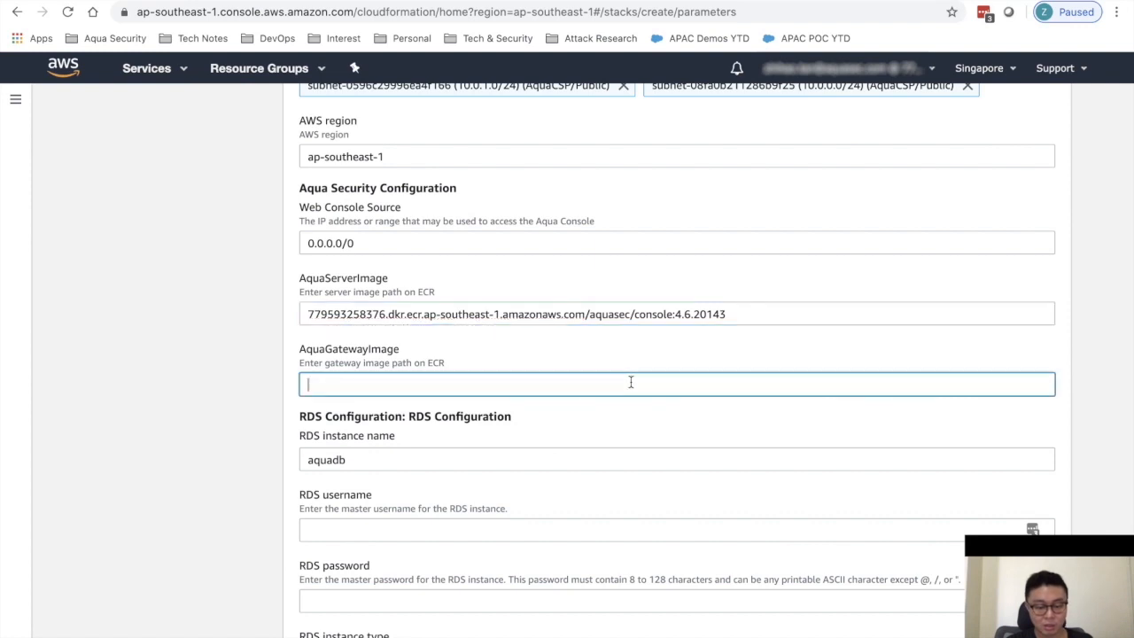
# Set AquaGatewayImage to the ECR path aquasec/gateway:4.6.20143
pyautogui.write('779593258376.dkr.ecr.ap-southeast-1.amazonaws.com/aquasec/console:4.6.20143')
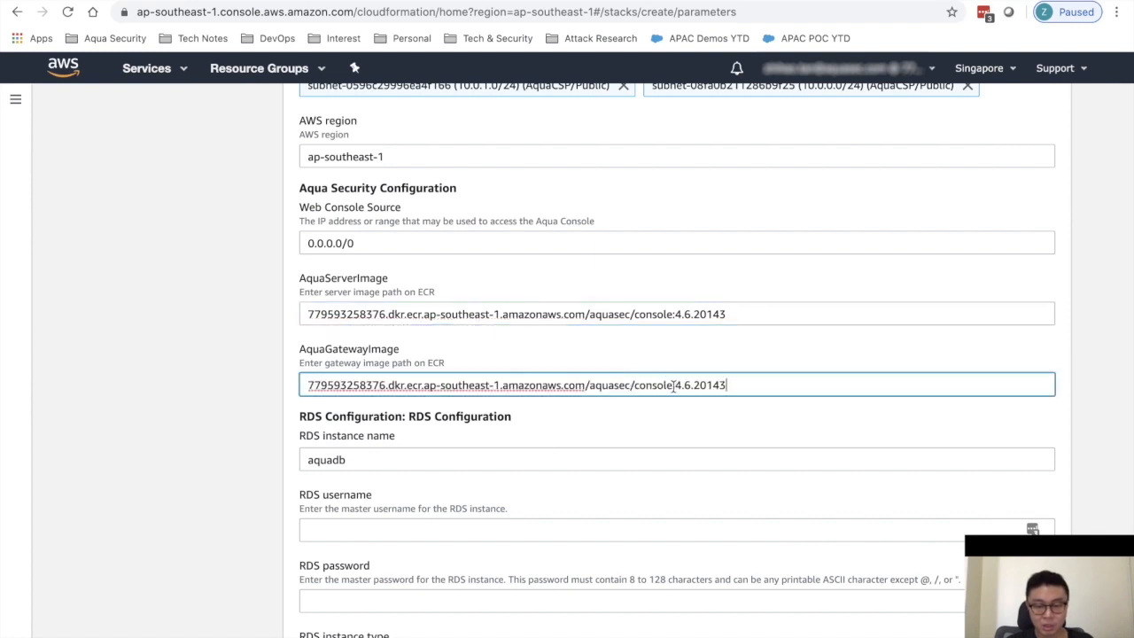
pyautogui.doubleClick(652, 385)
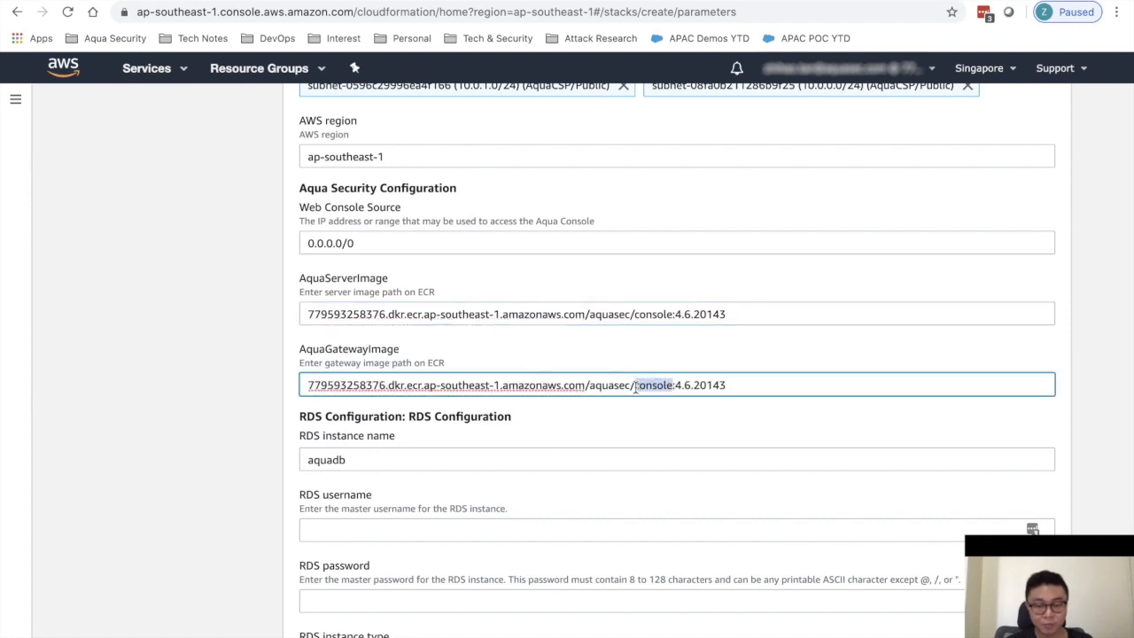
pyautogui.write('gateway')
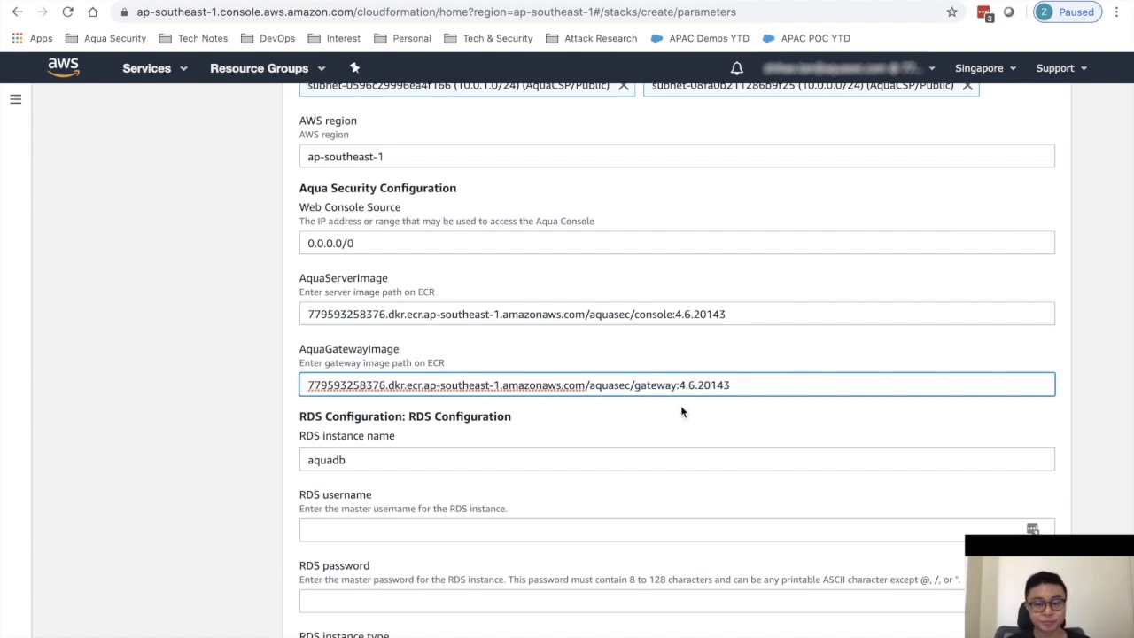
# Set the RDS username to aquapostgres
pyautogui.scroll(-3)
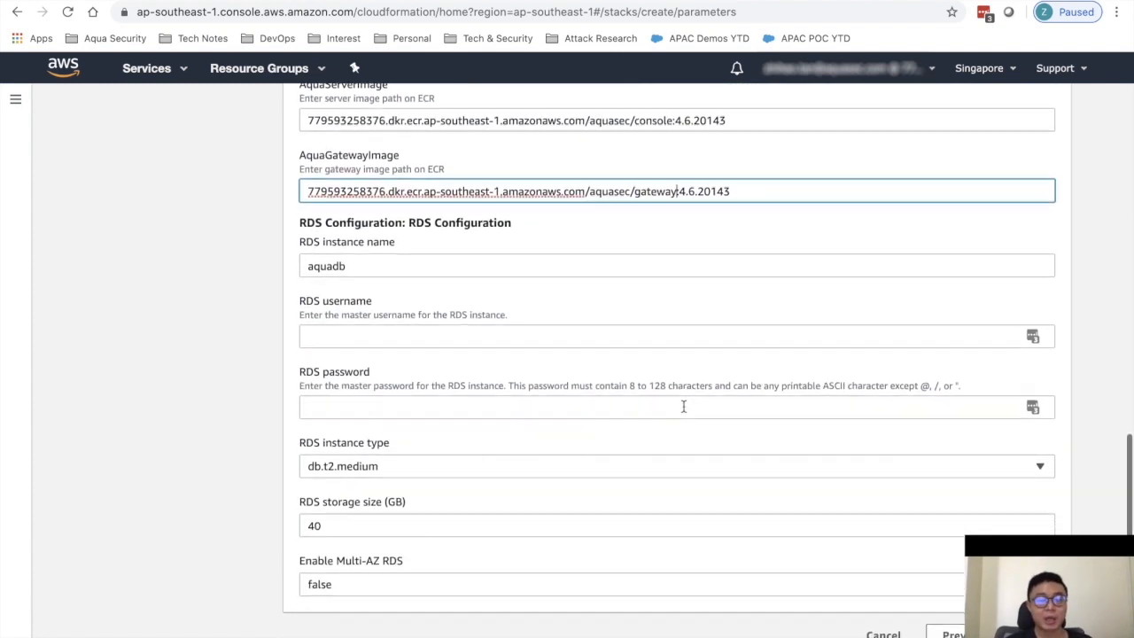
pyautogui.scroll(-3)
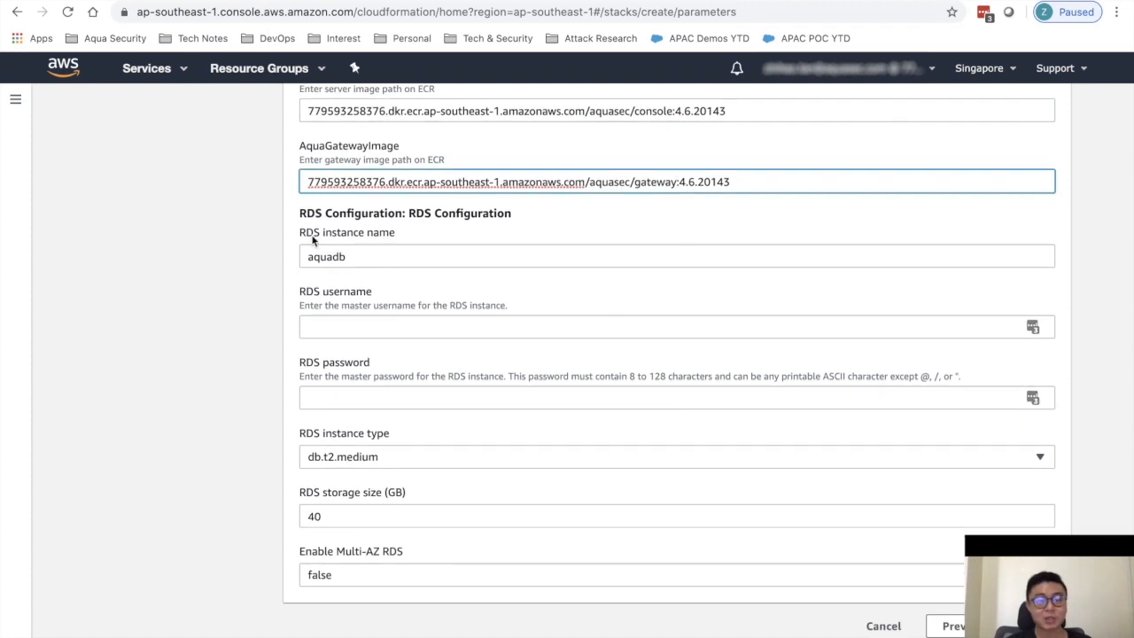
pyautogui.moveTo(273, 322)
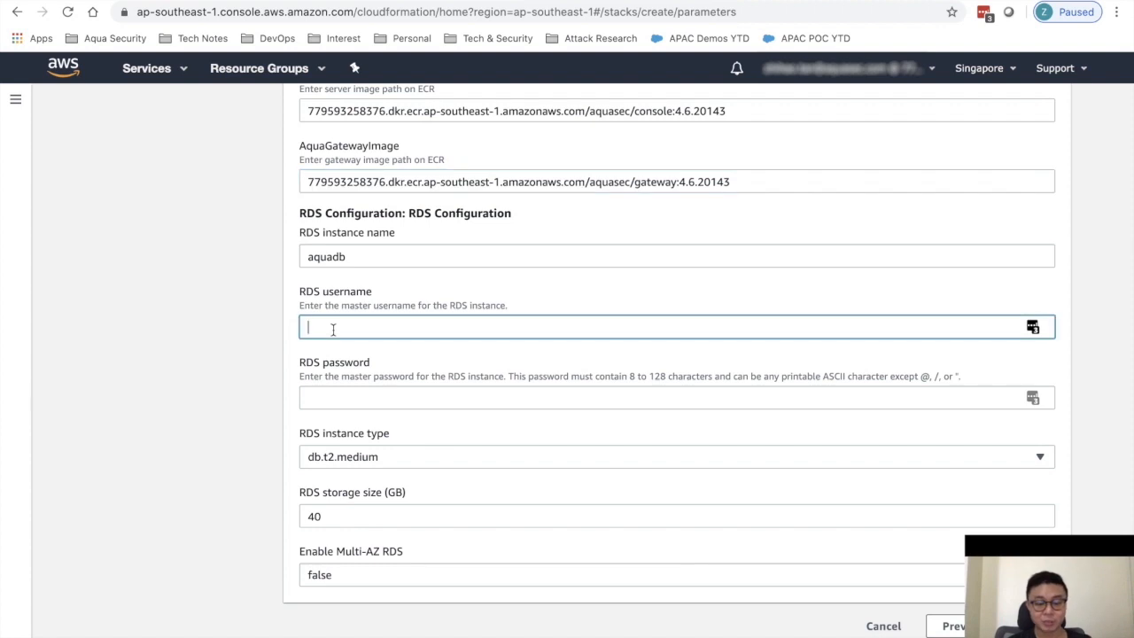
pyautogui.write('aquapost')
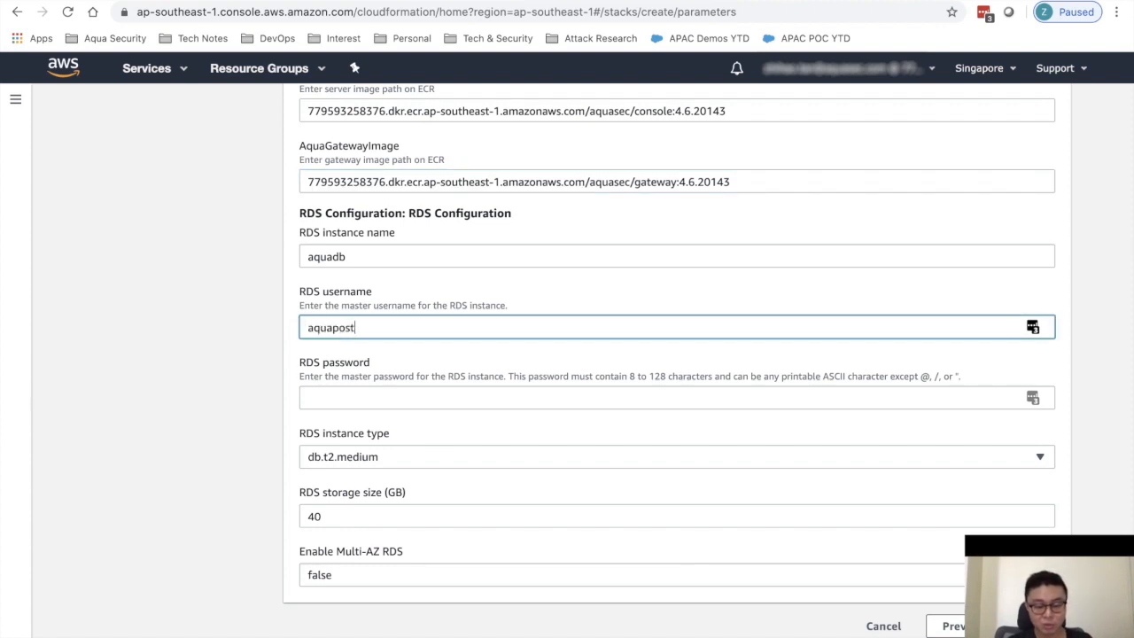
pyautogui.write('gres')
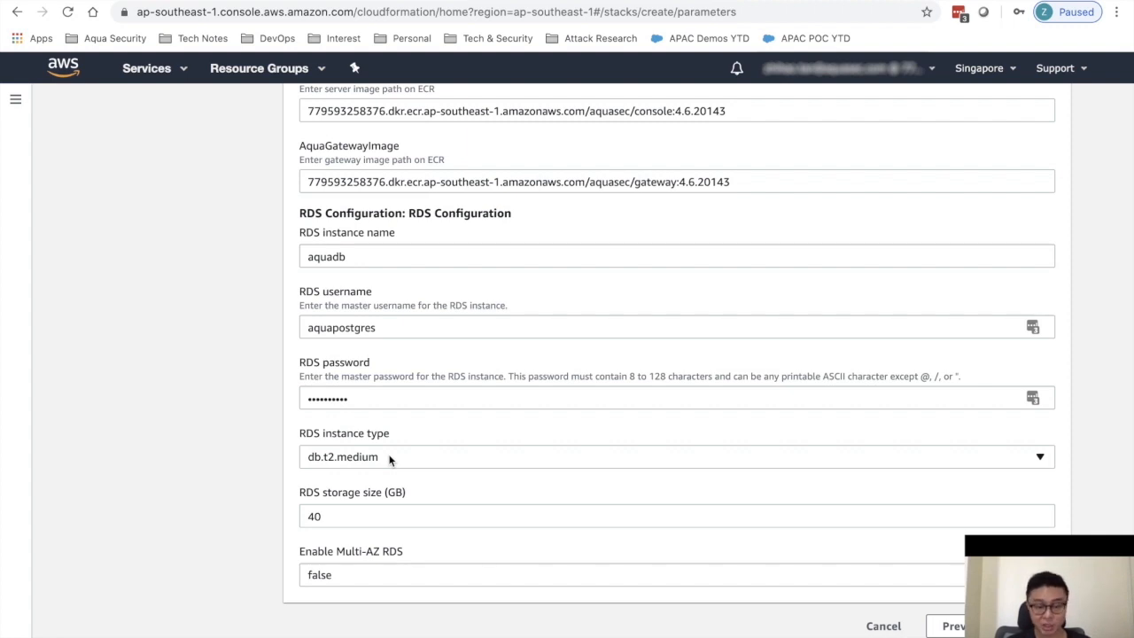
pyautogui.moveTo(383, 574)
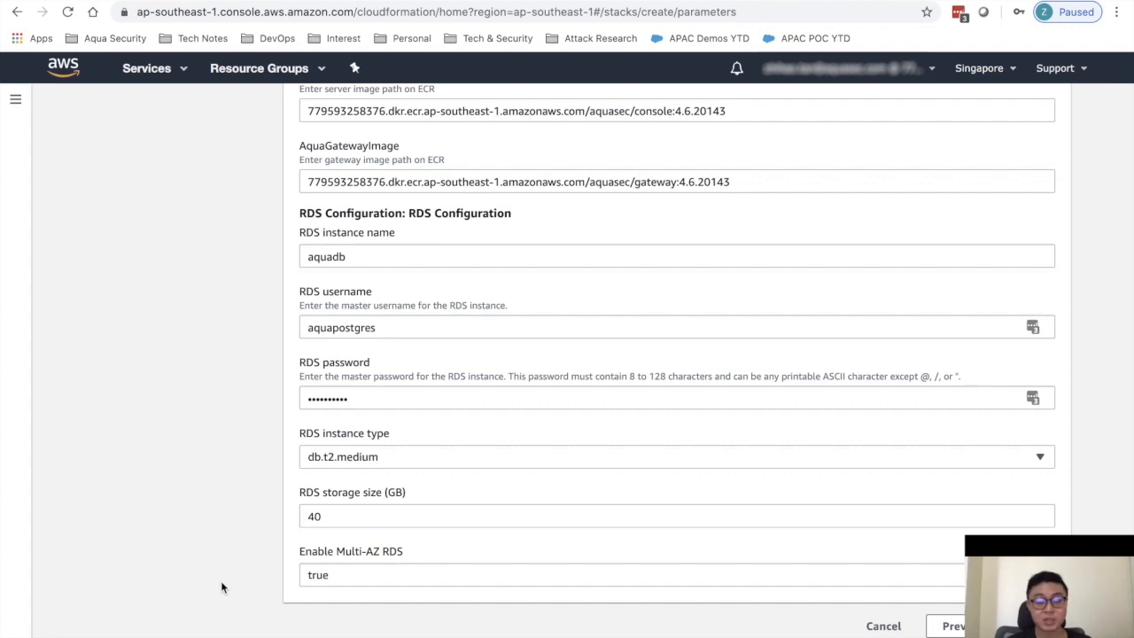
pyautogui.moveTo(1079, 453)
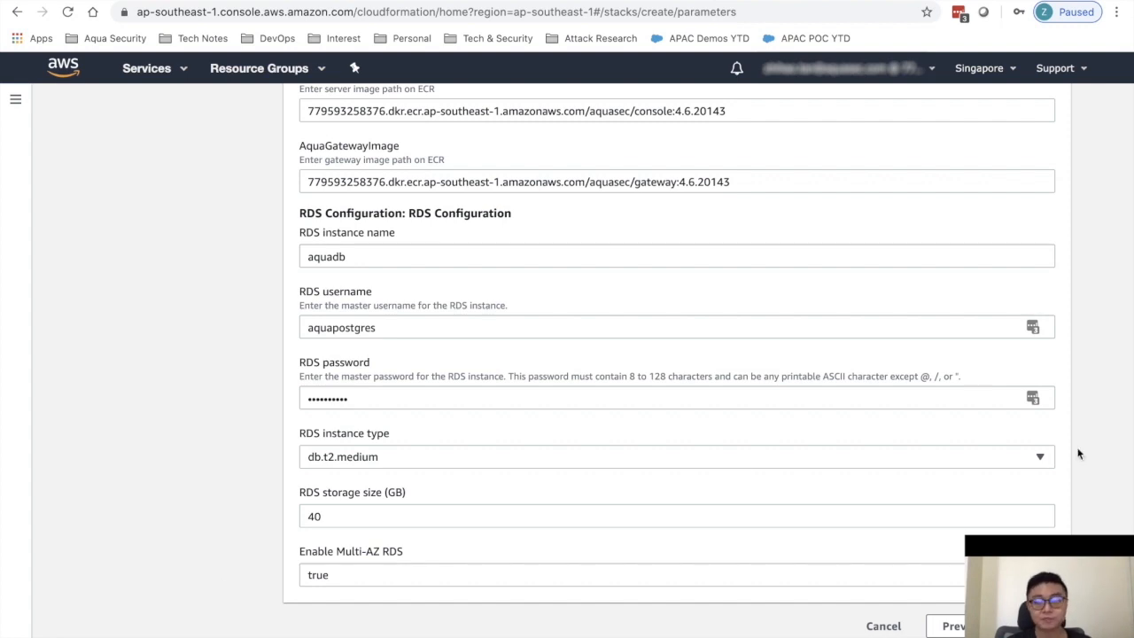
pyautogui.moveTo(946, 350)
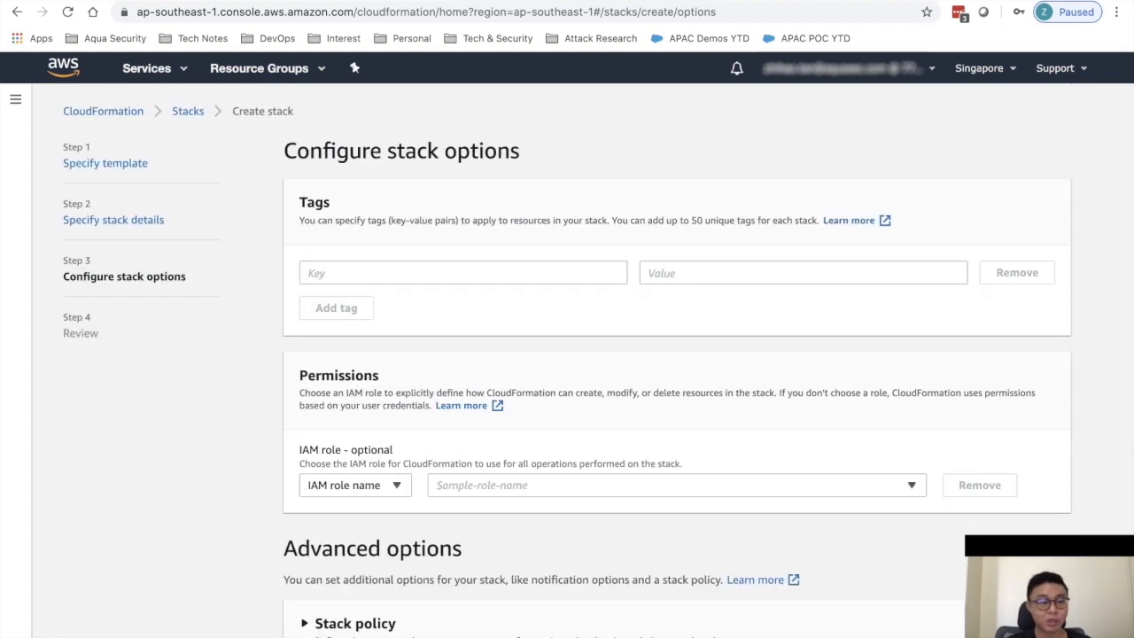
pyautogui.moveTo(954, 530)
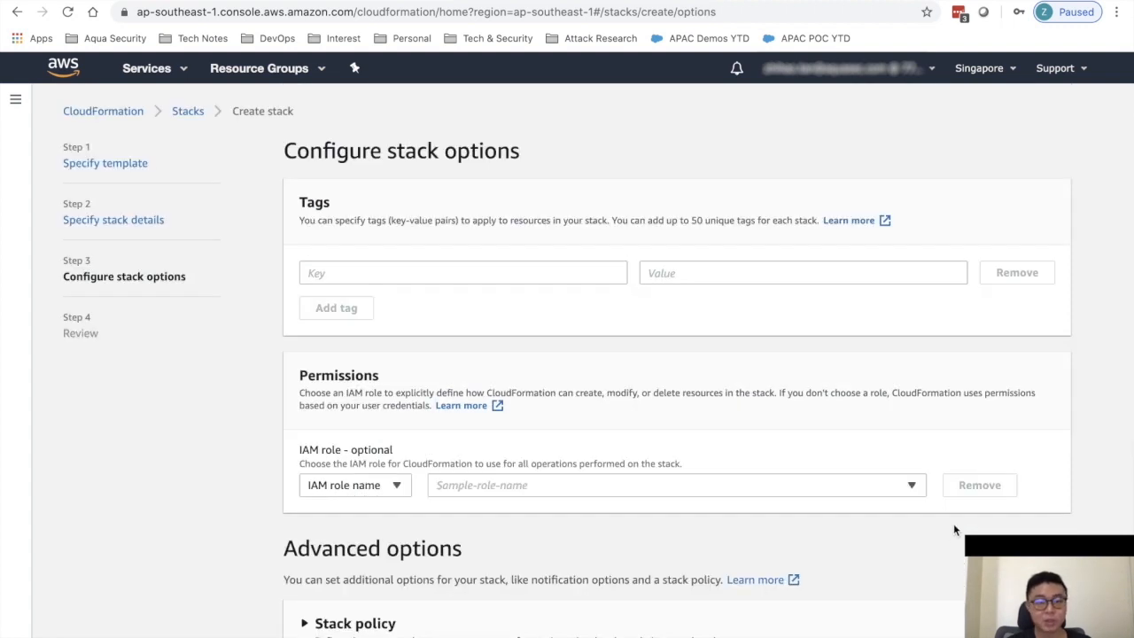
pyautogui.scroll(-3)
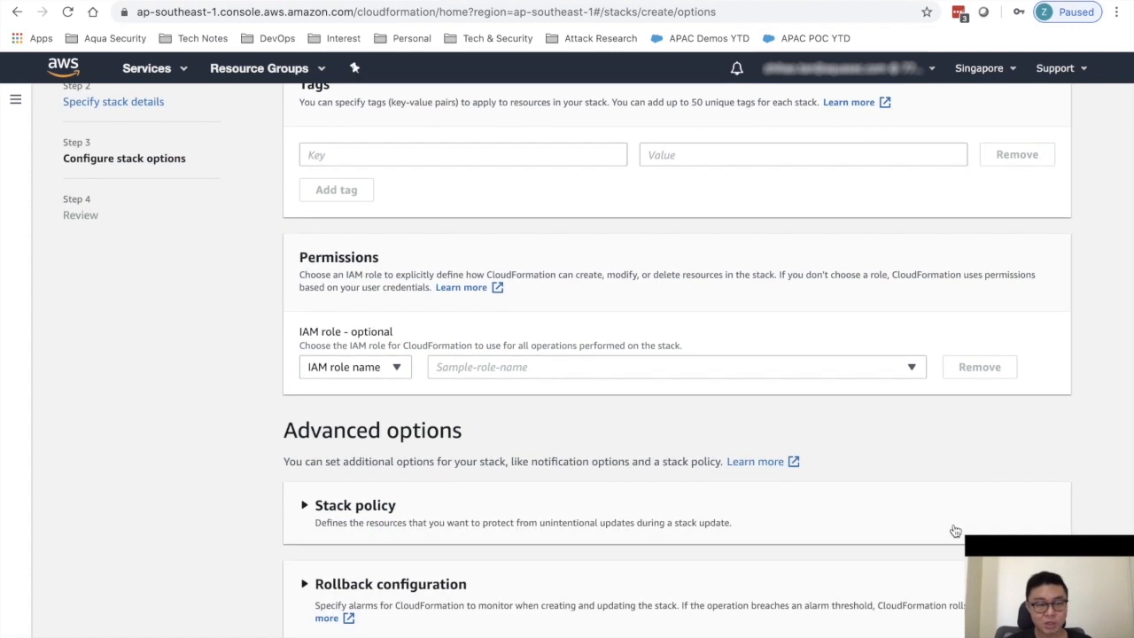
pyautogui.scroll(-3)
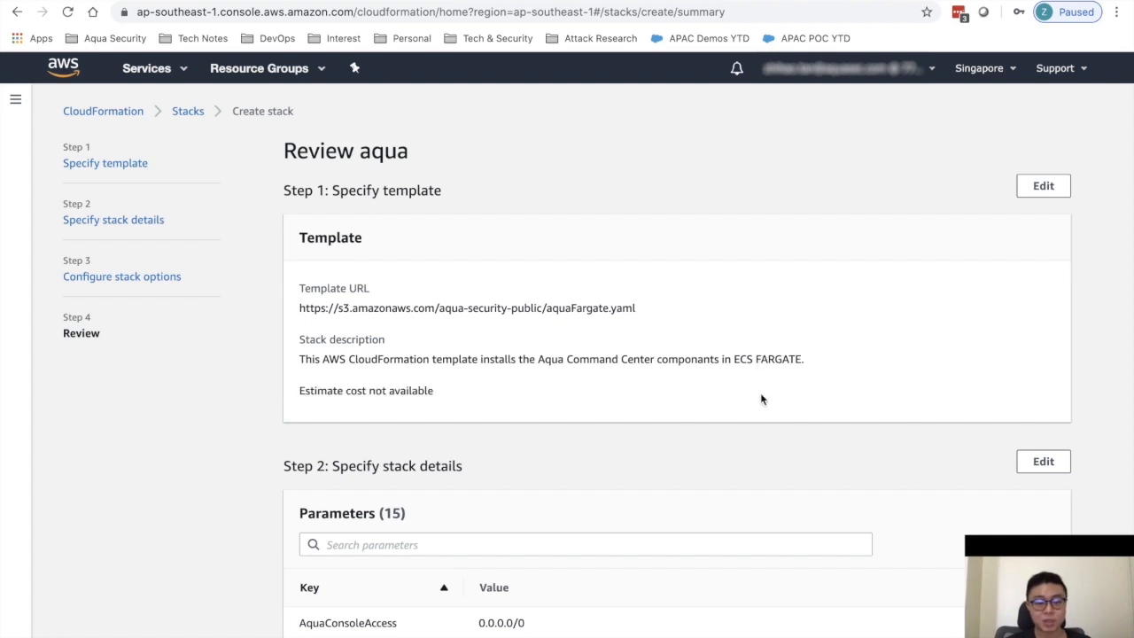
# Acknowledge that CloudFormation may create IAM resources with custom names
pyautogui.scroll(-3)
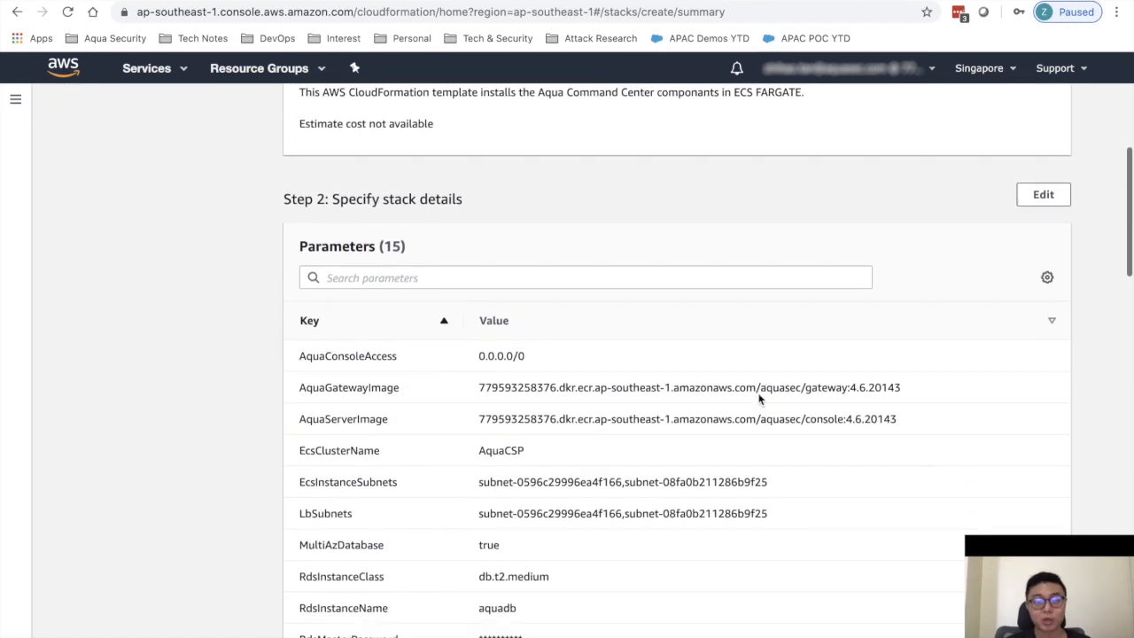
pyautogui.scroll(-3)
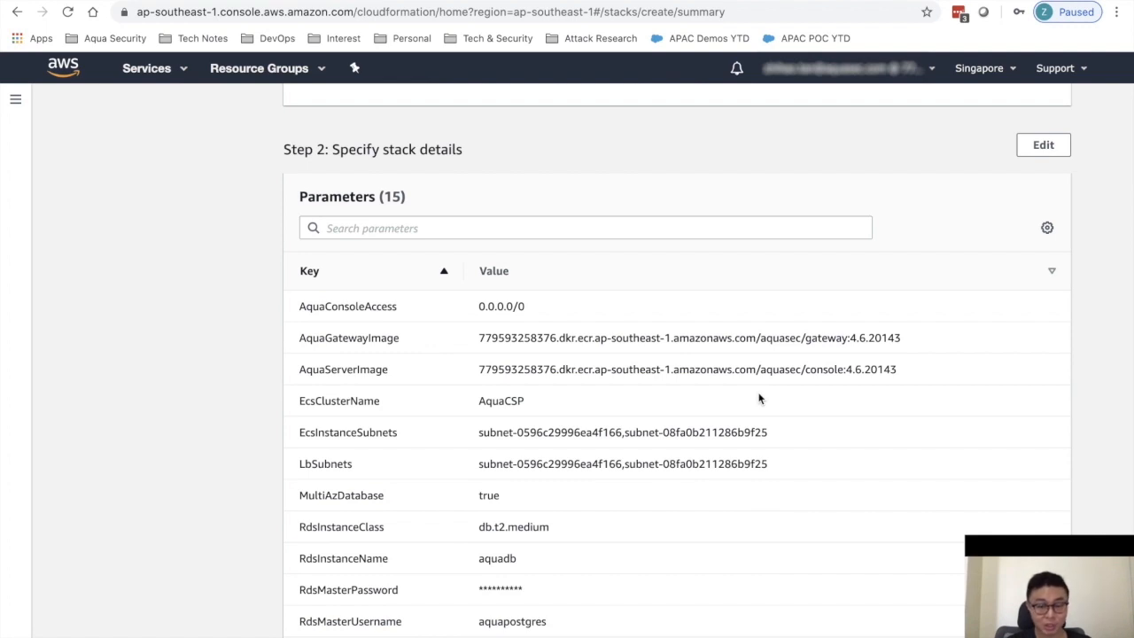
pyautogui.scroll(-3)
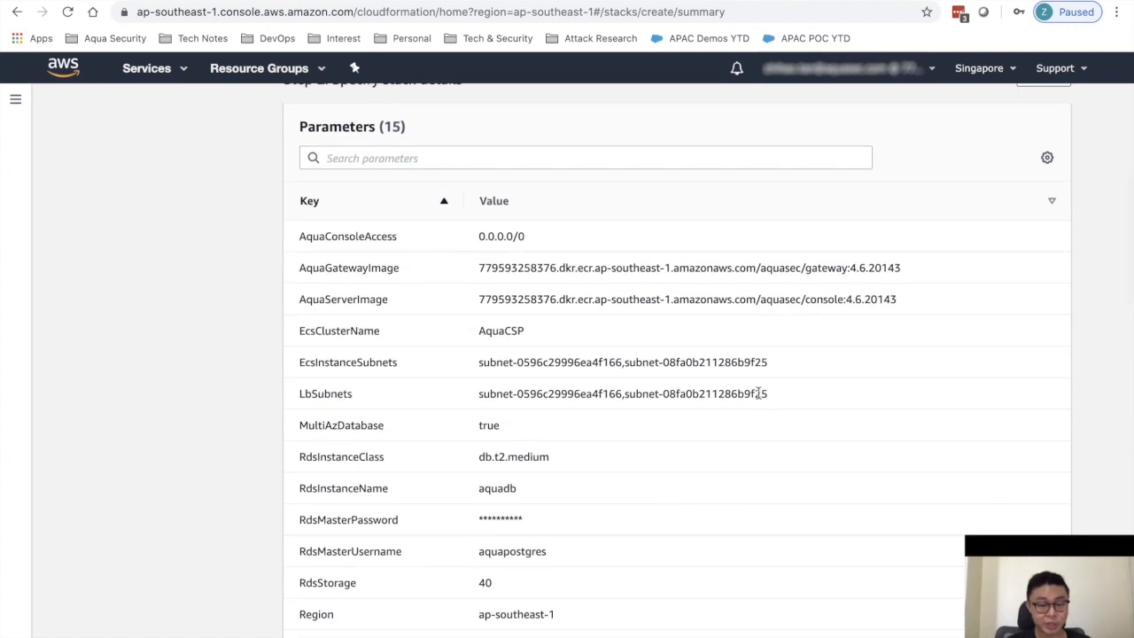
pyautogui.scroll(-3)
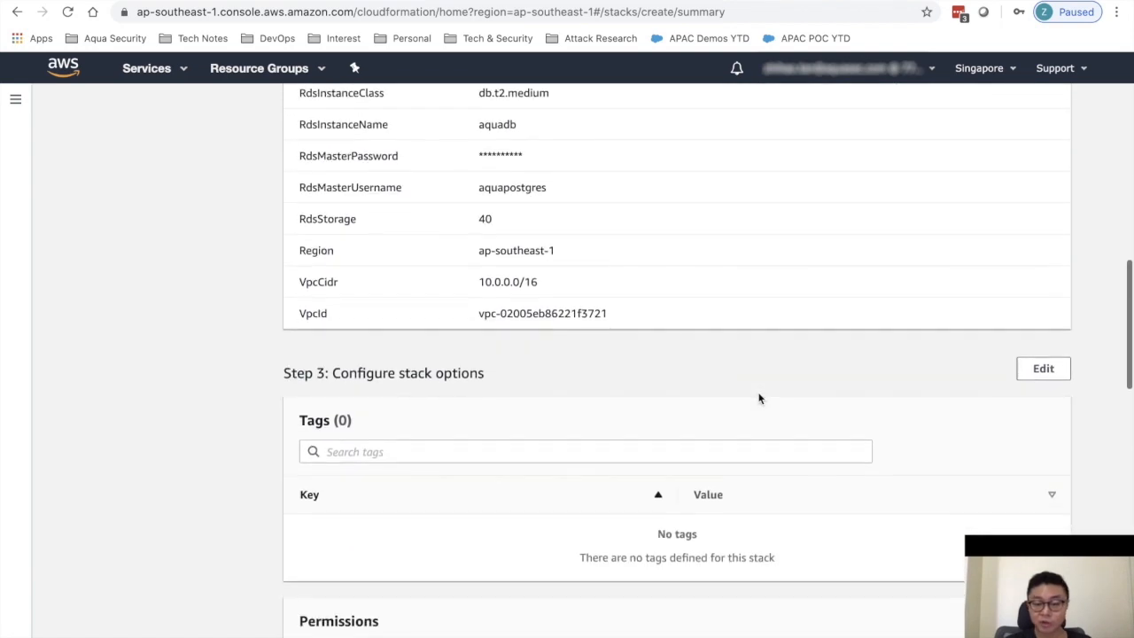
pyautogui.scroll(-3)
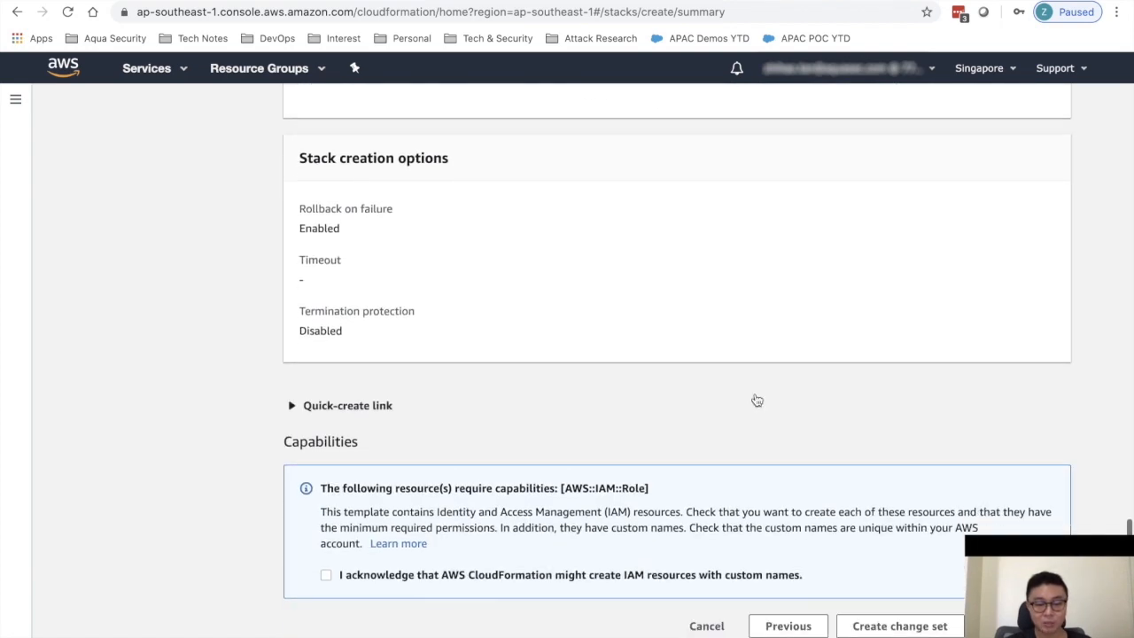
pyautogui.click(326, 574)
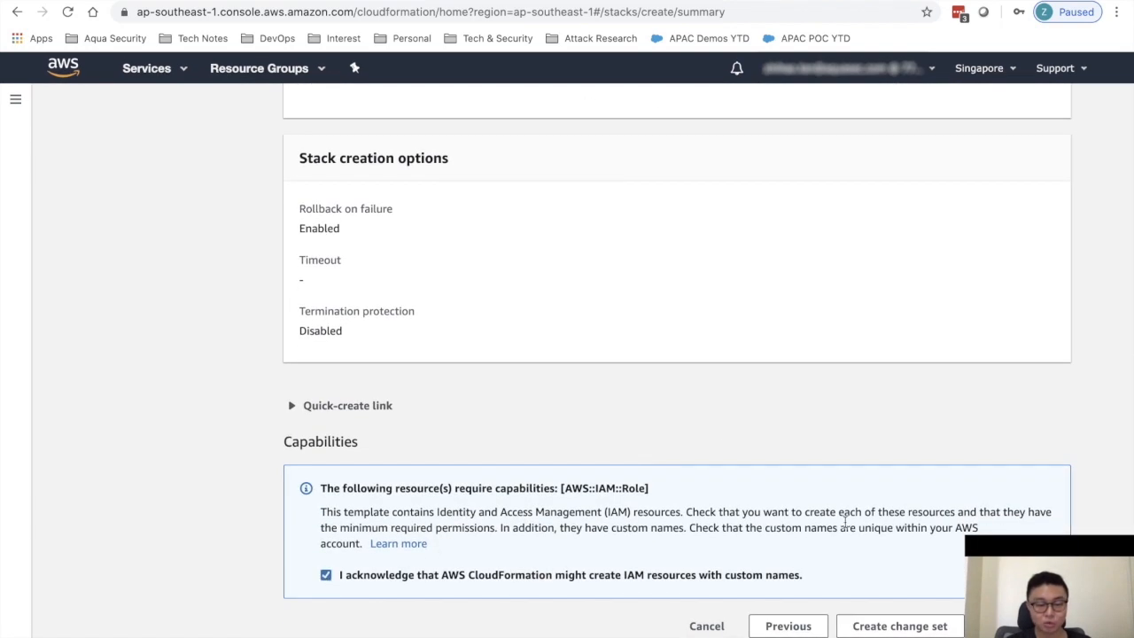
# Submit the aqua stack for creation, reaching CREATE_IN_PROGRESS
pyautogui.click(900, 625)
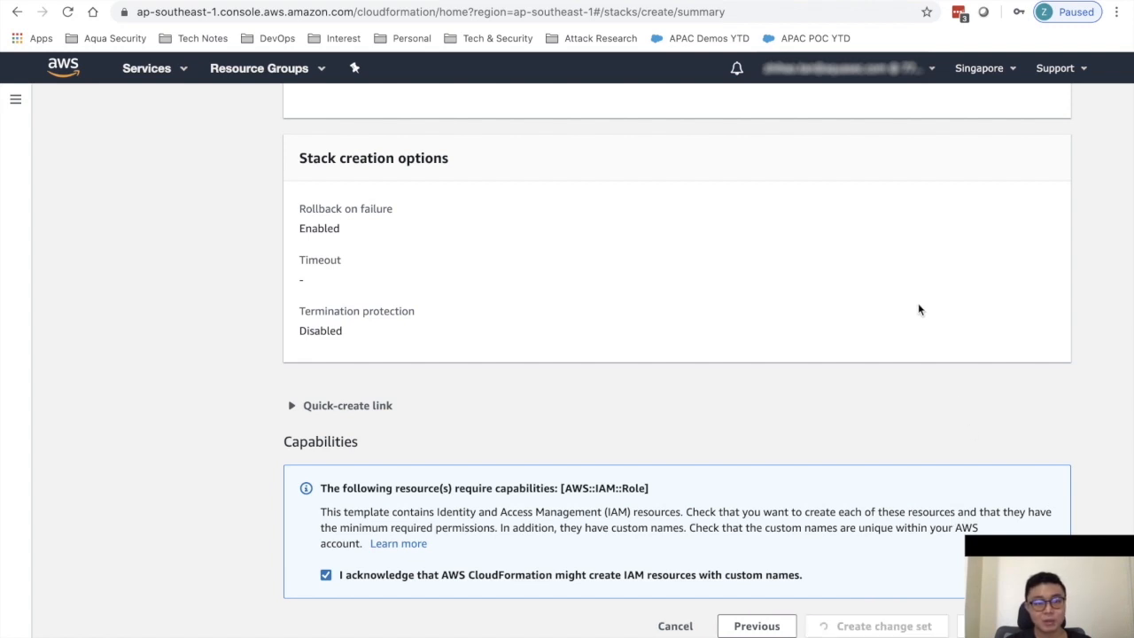
pyautogui.click(882, 625)
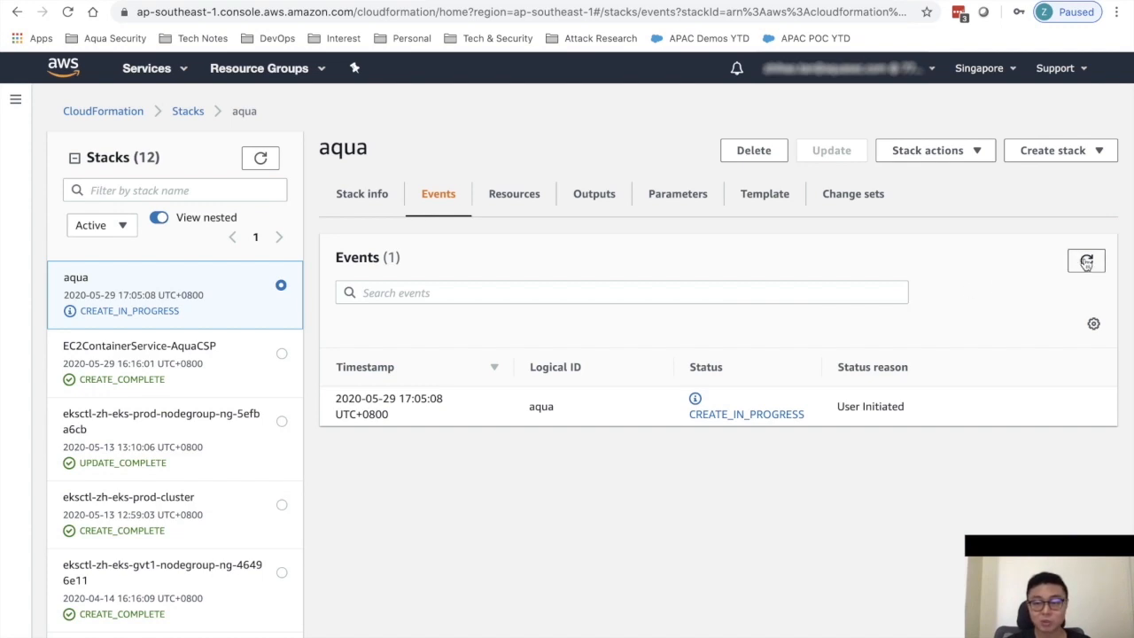
# Refresh until CREATE_COMPLETE and view the outputs, including the AquaConsole URL
pyautogui.click(1084, 259)
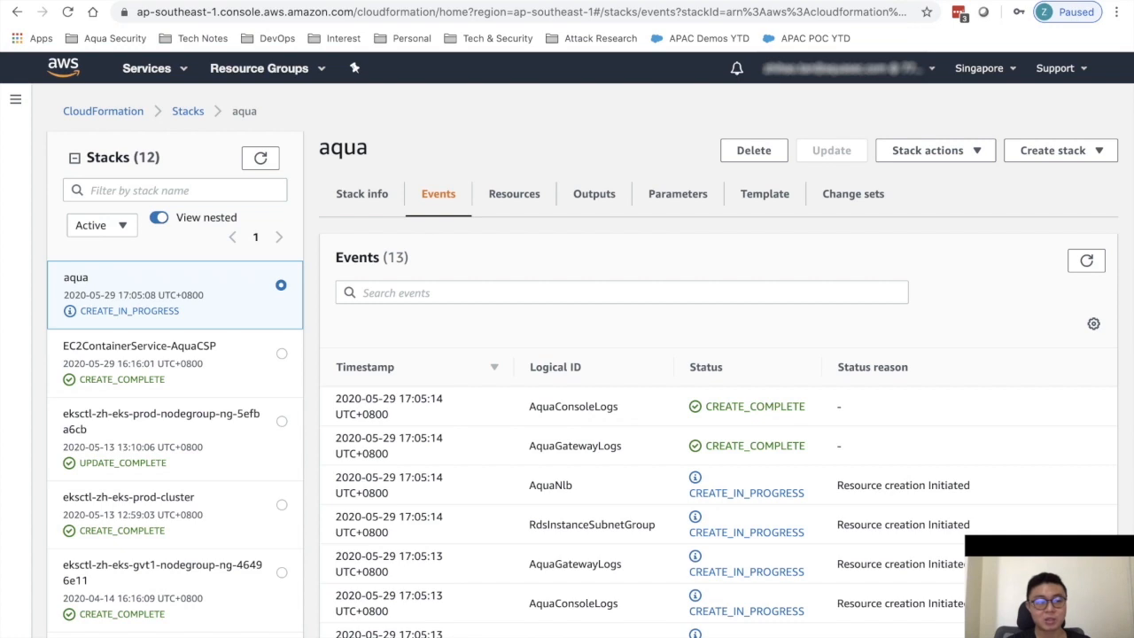
pyautogui.click(594, 193)
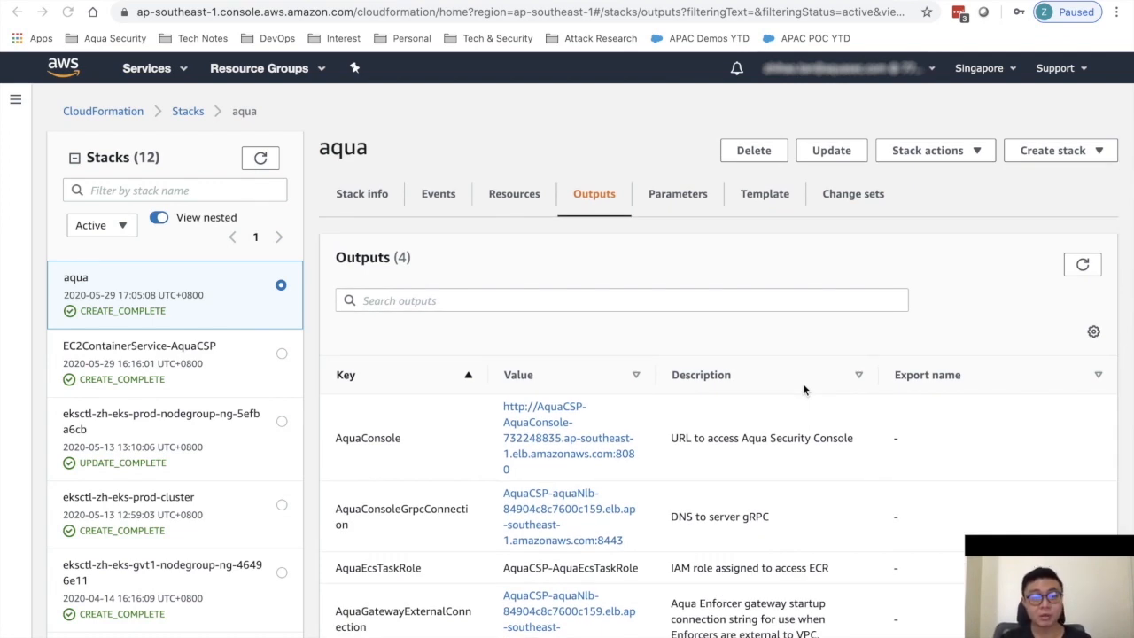
pyautogui.moveTo(530, 345)
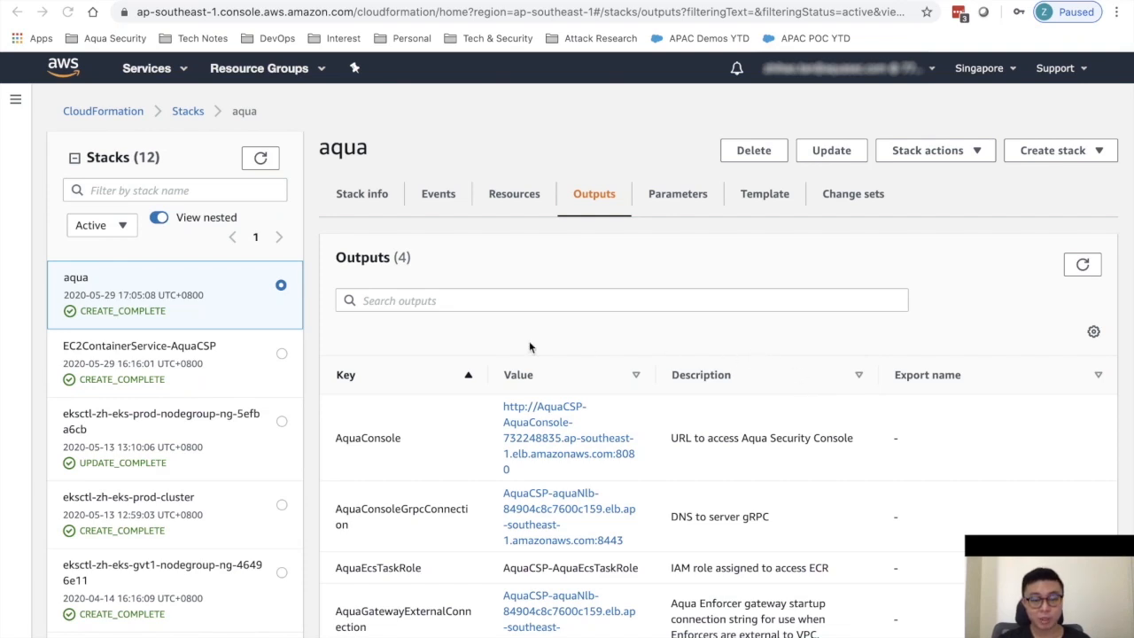
pyautogui.moveTo(610, 287)
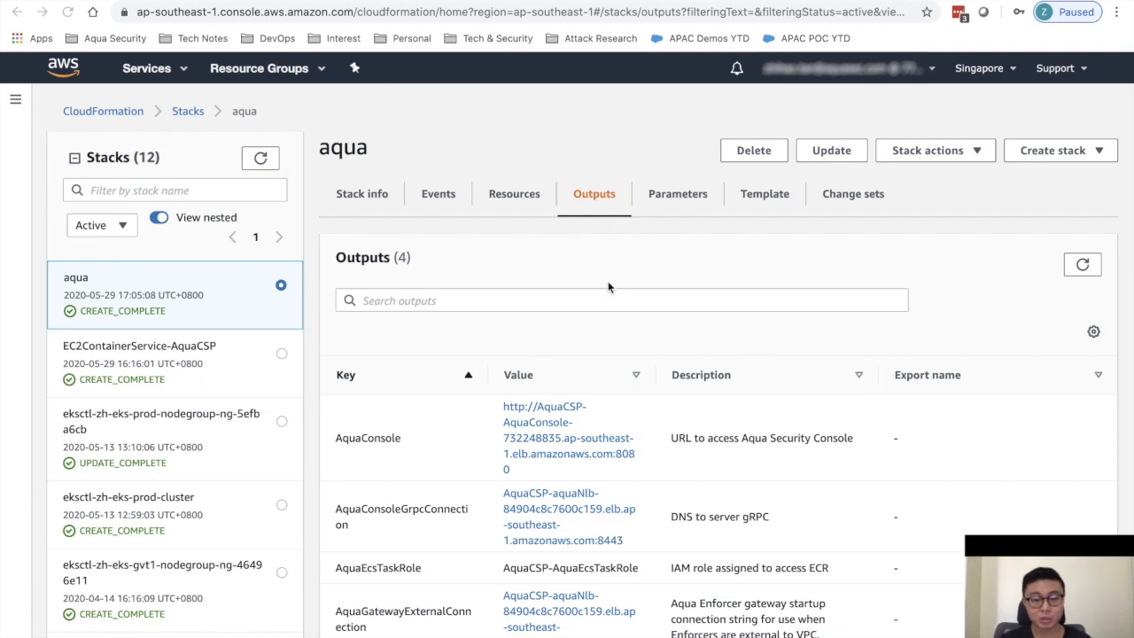
pyautogui.moveTo(420, 460)
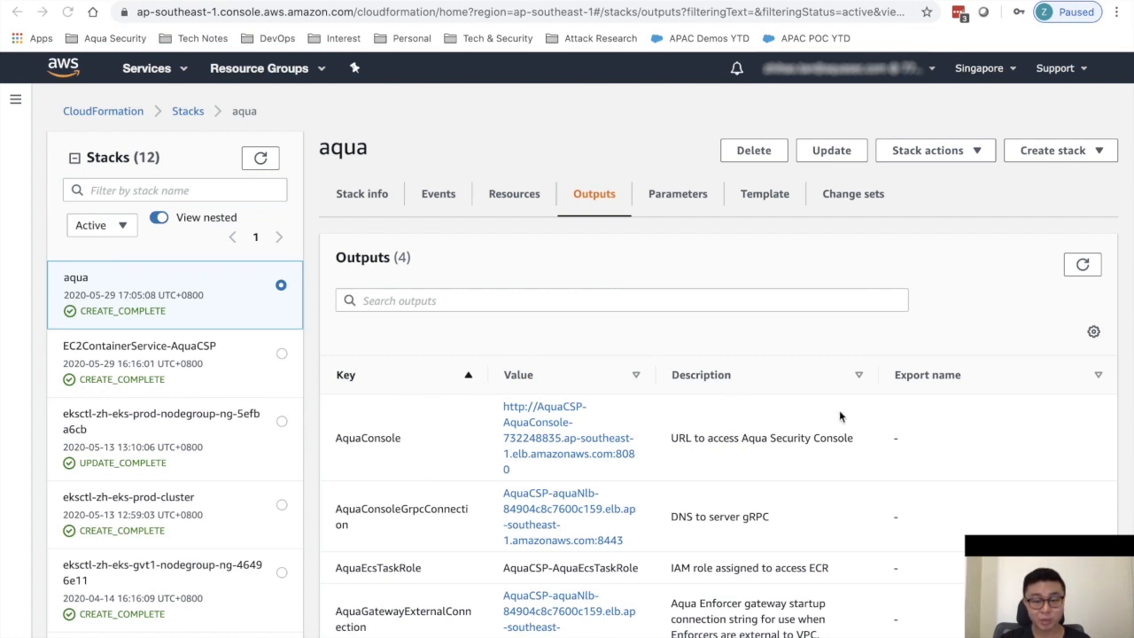
pyautogui.moveTo(537, 426)
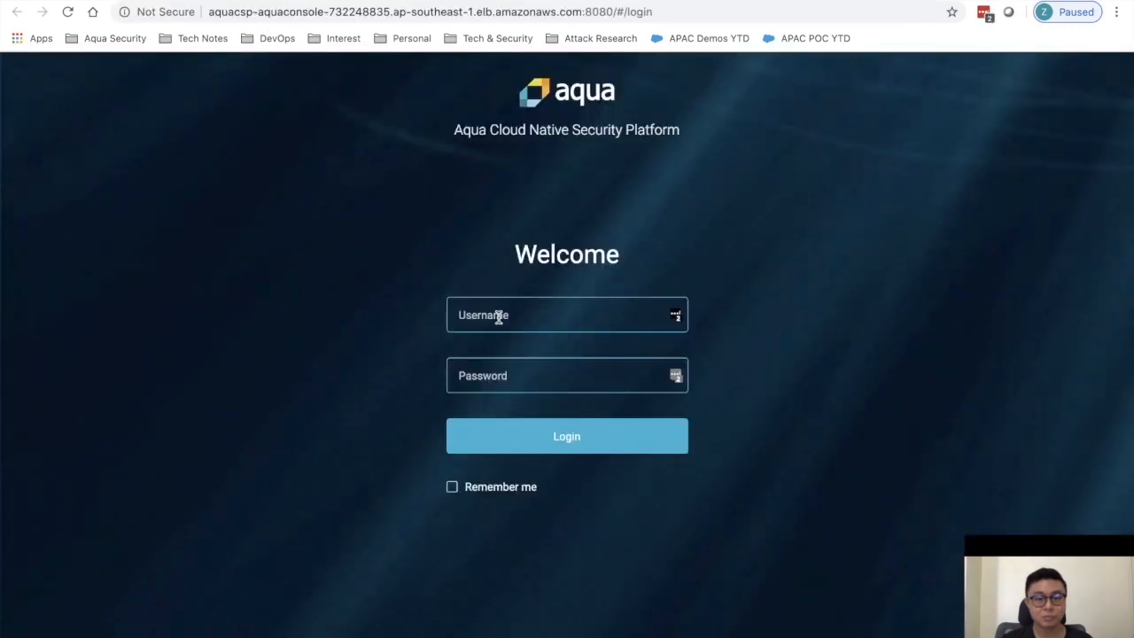
# Log into the Aqua console as administrator and dismiss the LastPass prompt
pyautogui.write('administrator')
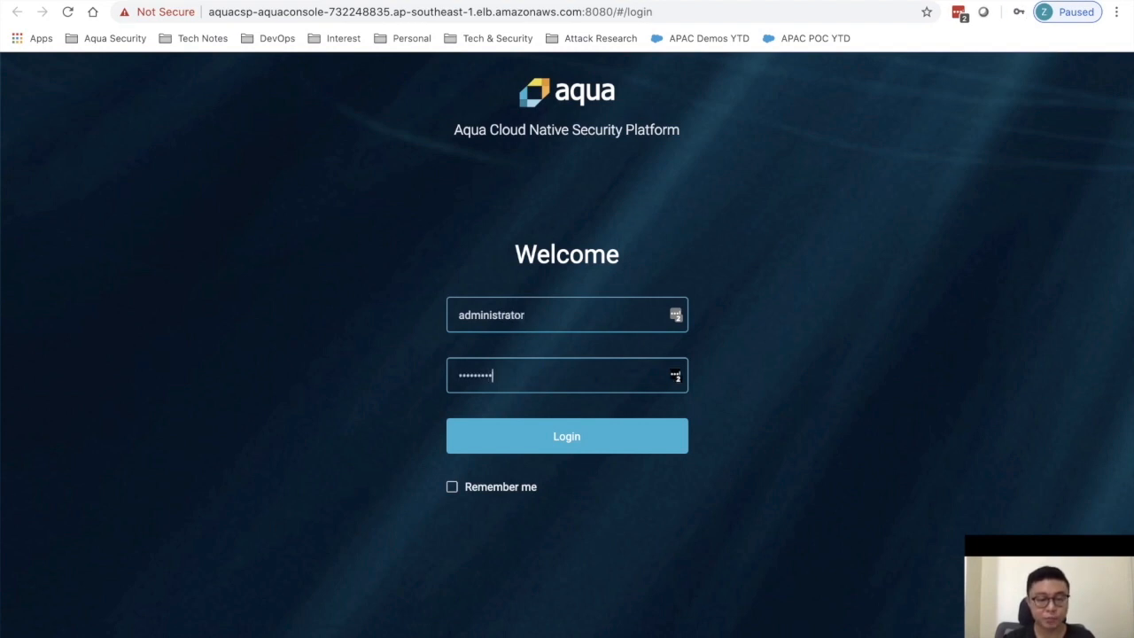
pyautogui.click(567, 436)
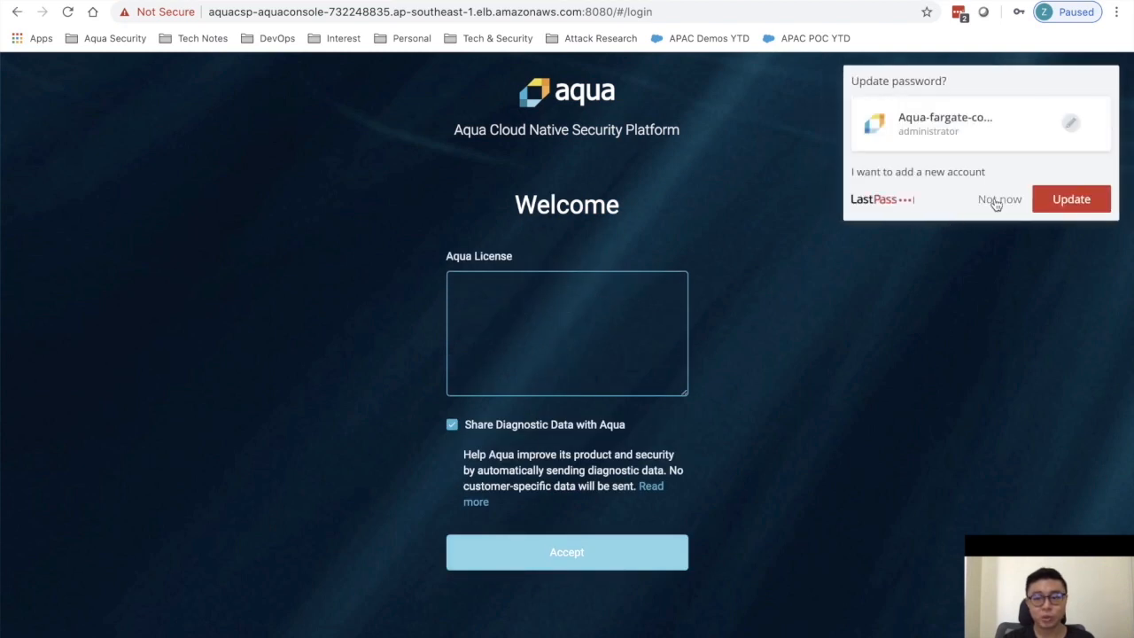
pyautogui.click(999, 198)
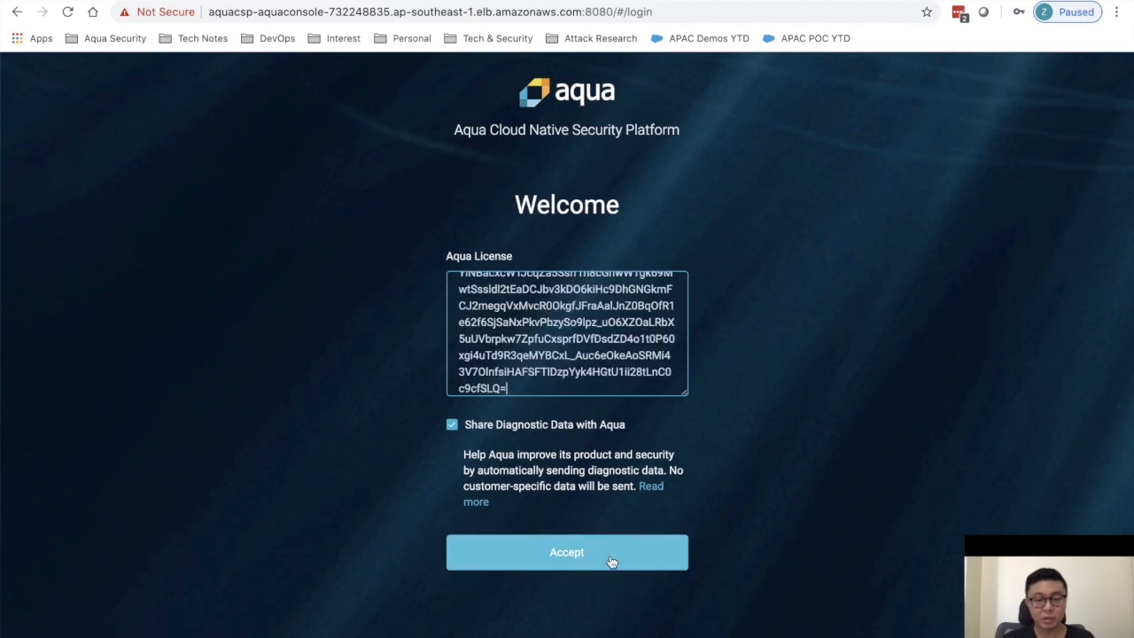
# Accept the license, dismiss the save-password prompt and scroll the navigation to System
pyautogui.click(567, 552)
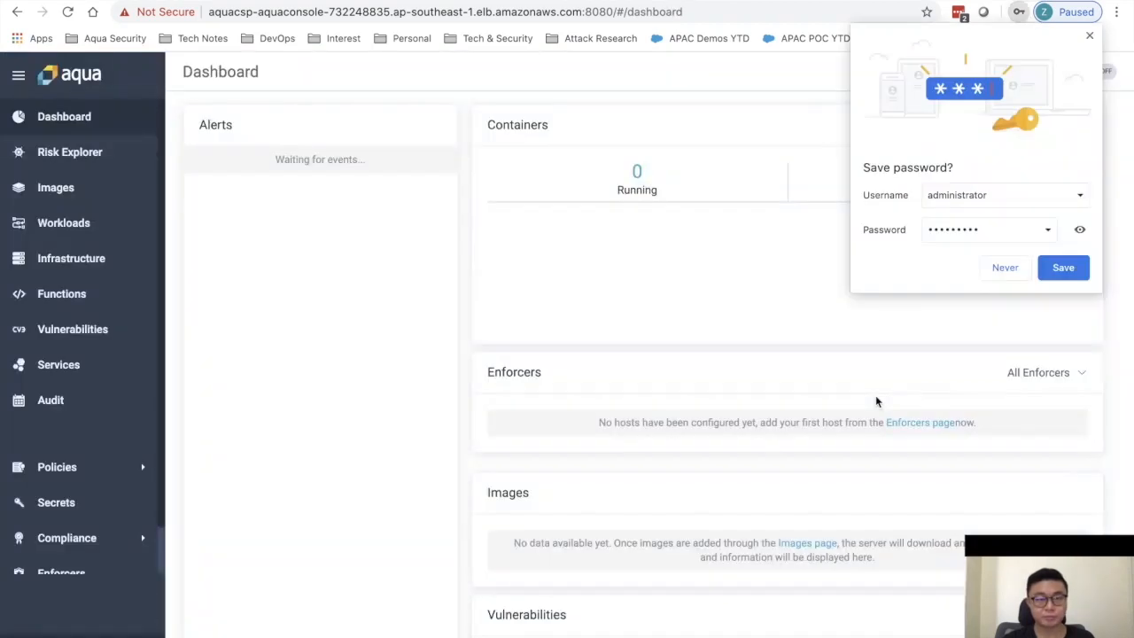
pyautogui.click(1089, 35)
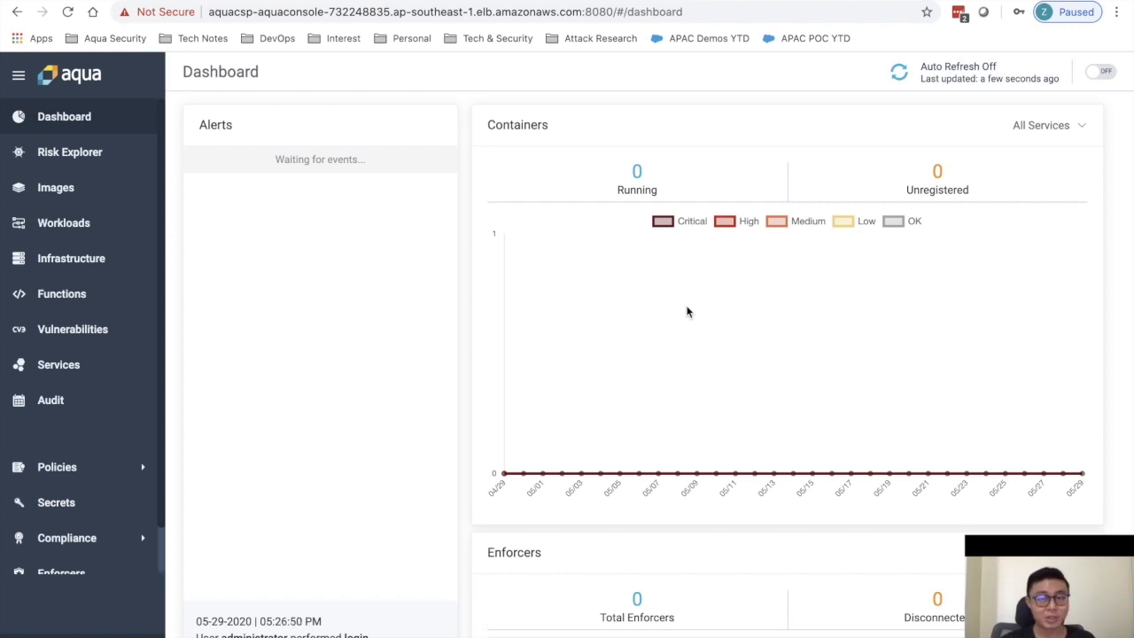
pyautogui.moveTo(92, 293)
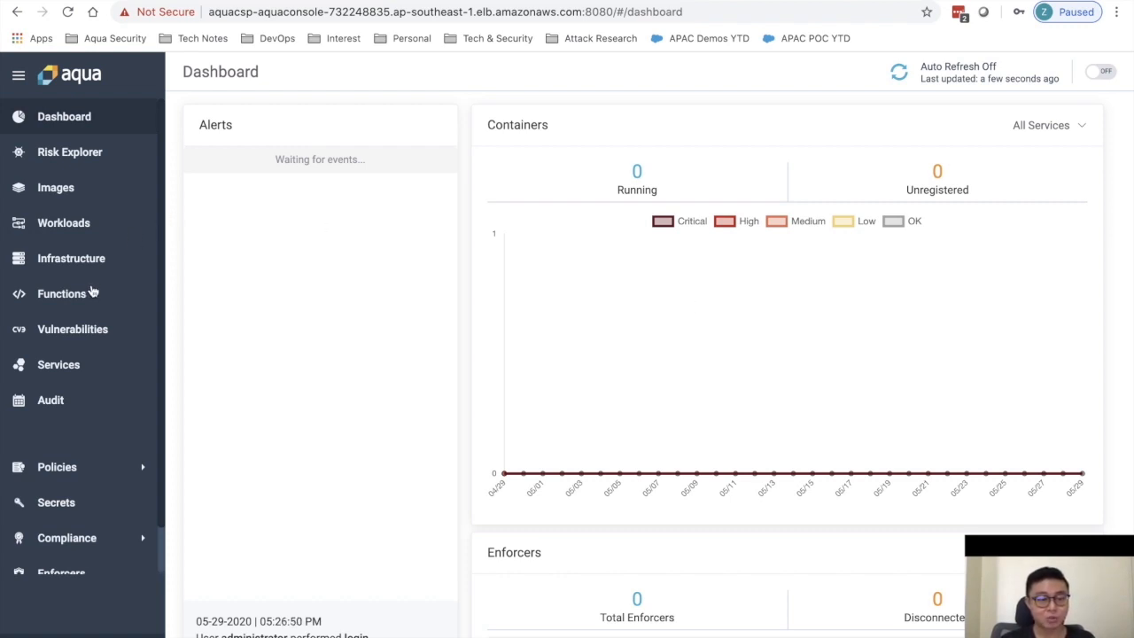
pyautogui.scroll(-3)
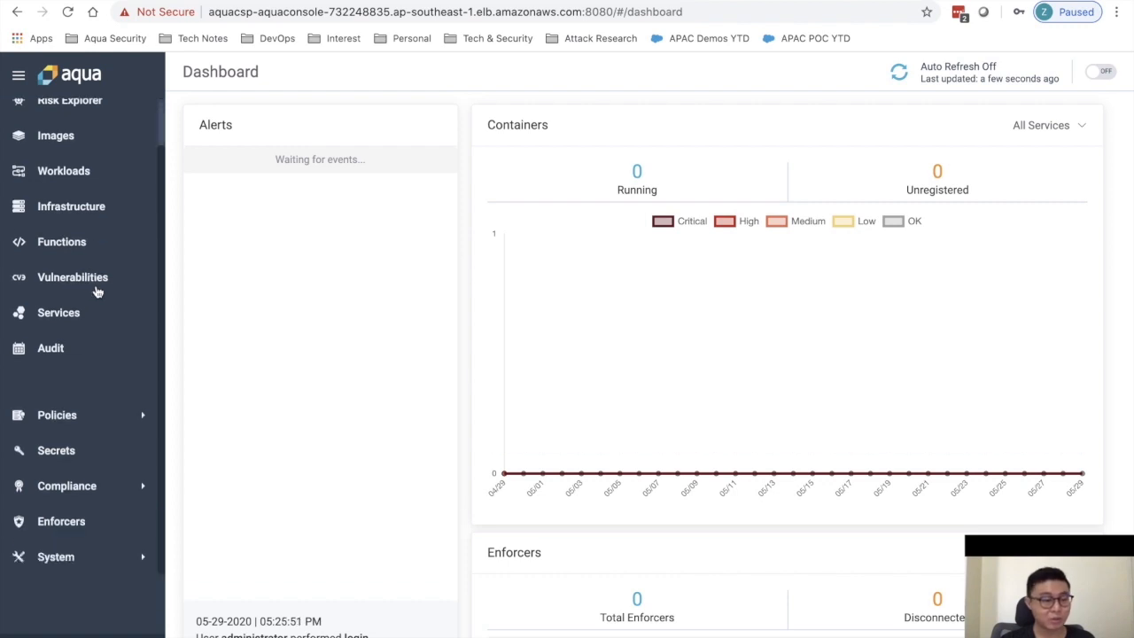
pyautogui.moveTo(107, 565)
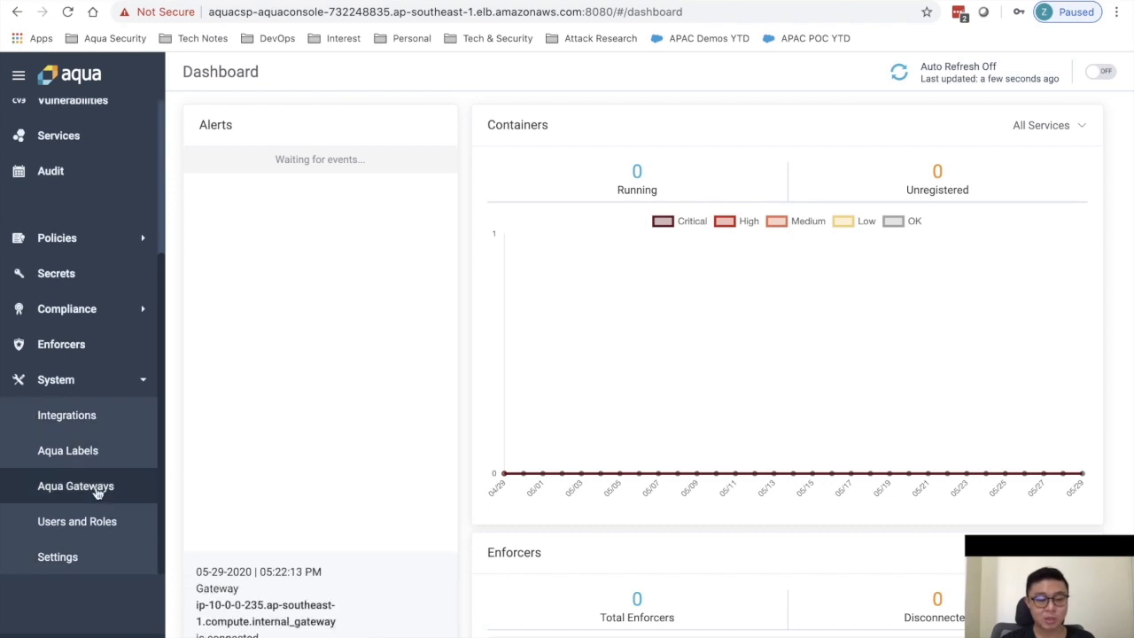
# View the Aqua Gateways list showing both gateways Connected at version 4.6.20143
pyautogui.click(75, 485)
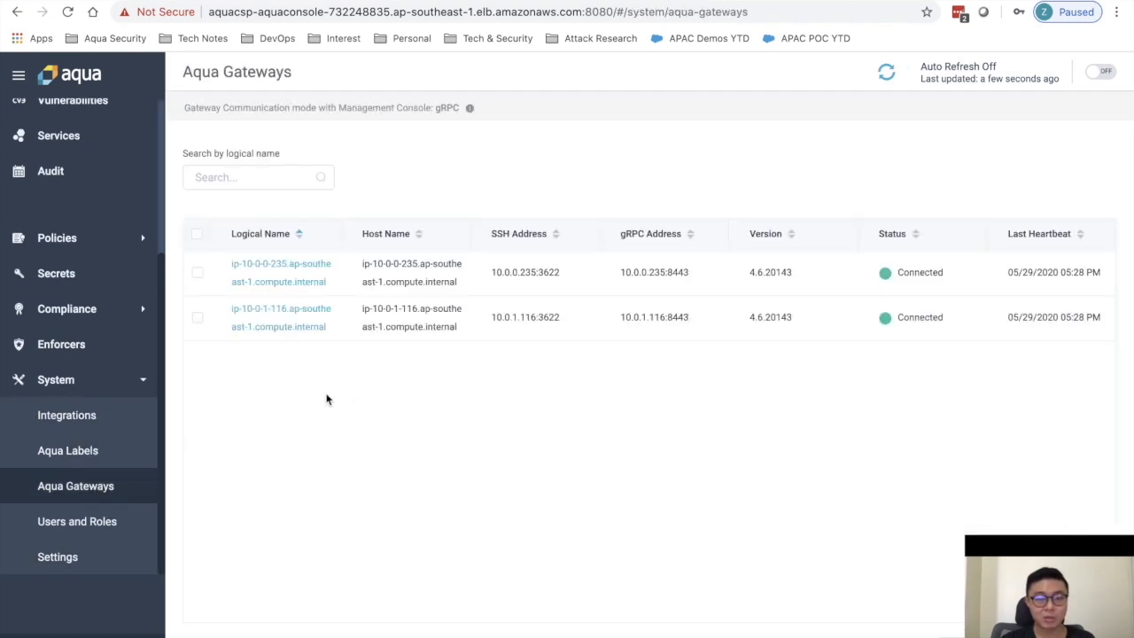
pyautogui.moveTo(363, 432)
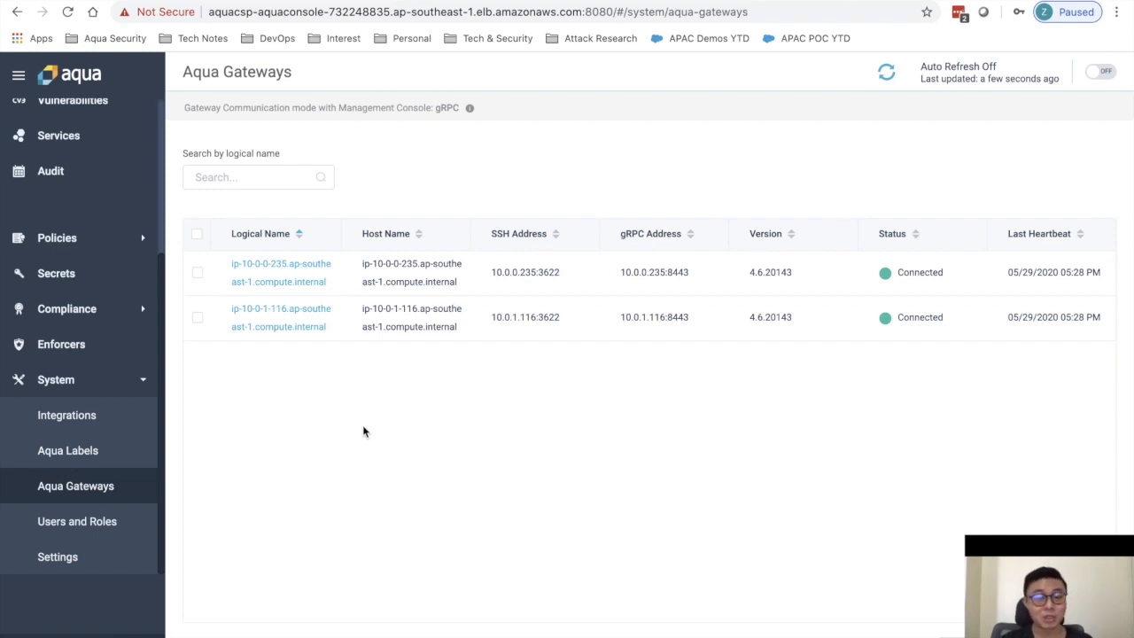
pyautogui.moveTo(772, 280)
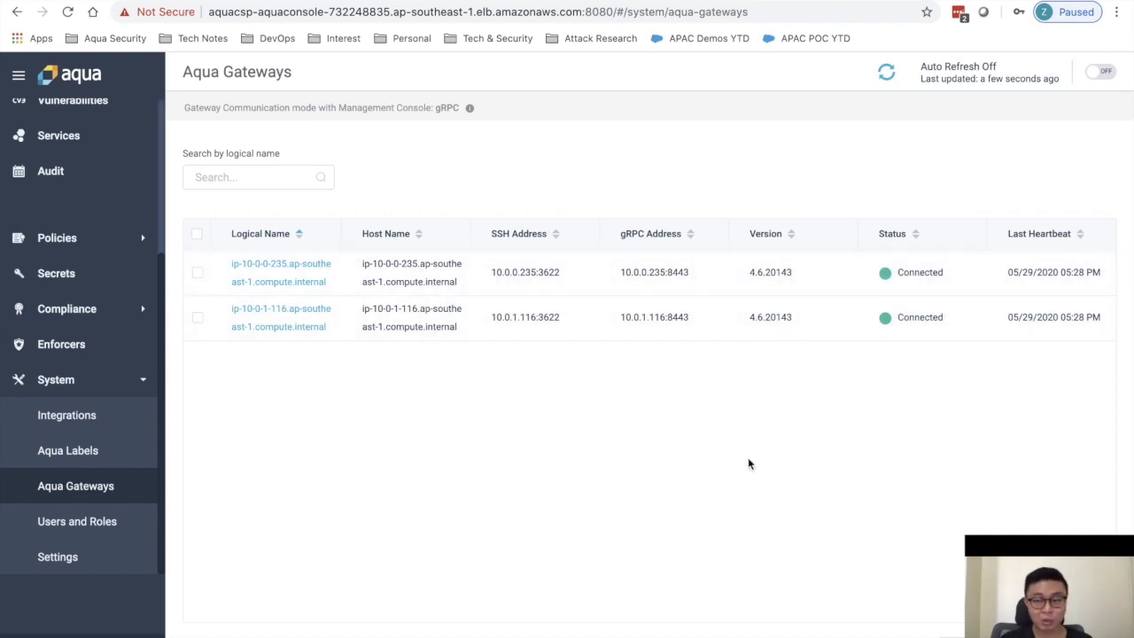
pyautogui.moveTo(702, 462)
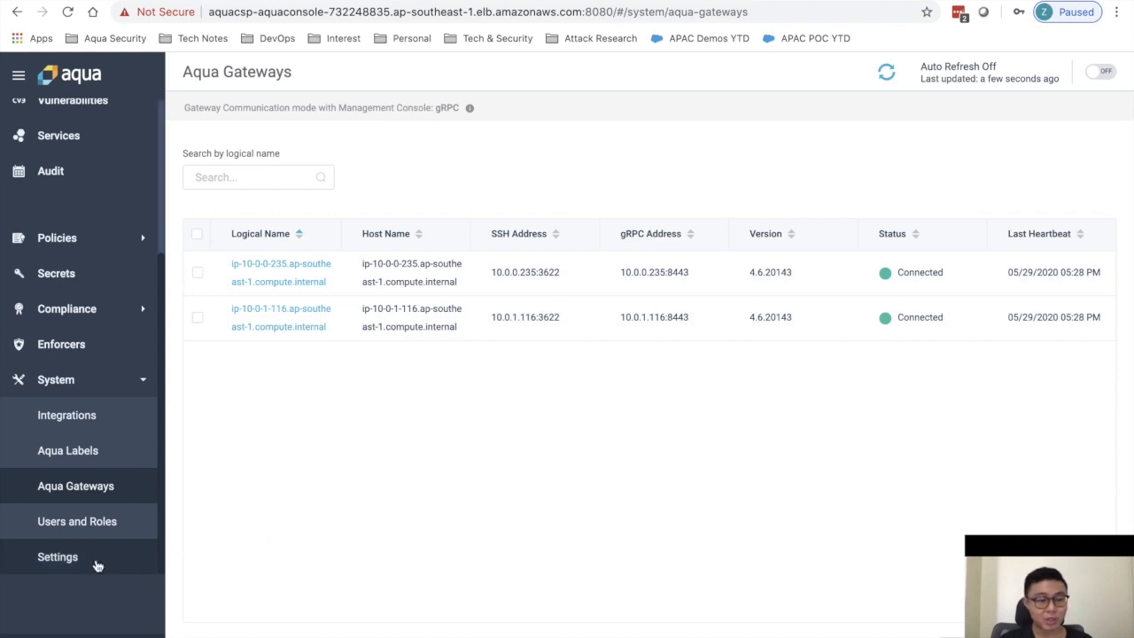
# Run Test Databases Connection under Settings > Supportability > DB and confirm success
pyautogui.click(57, 556)
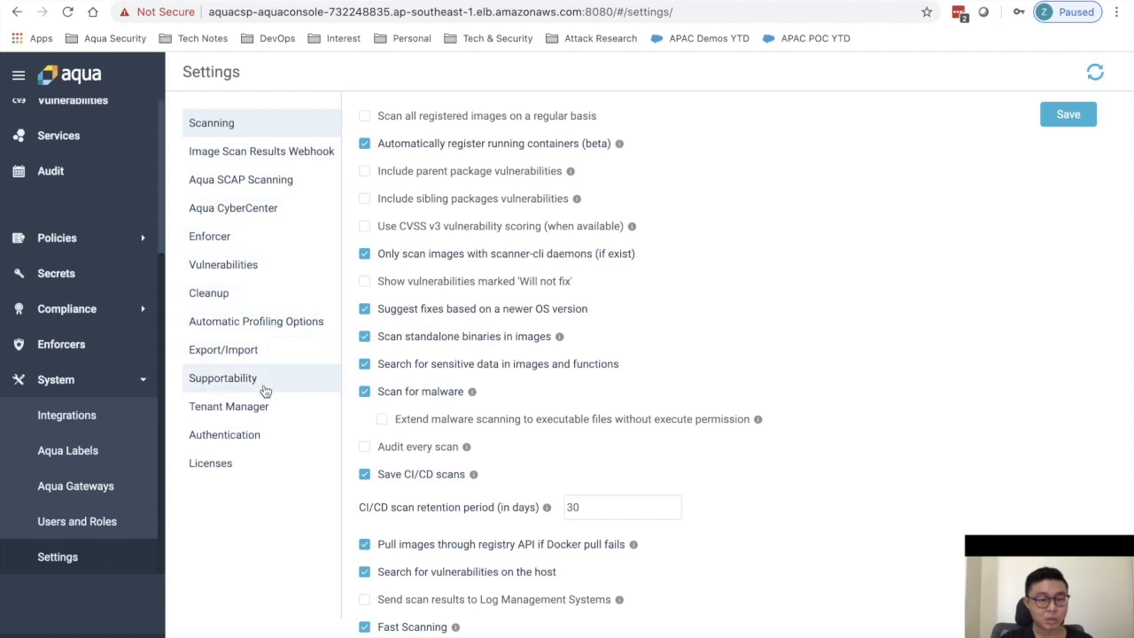
pyautogui.click(223, 378)
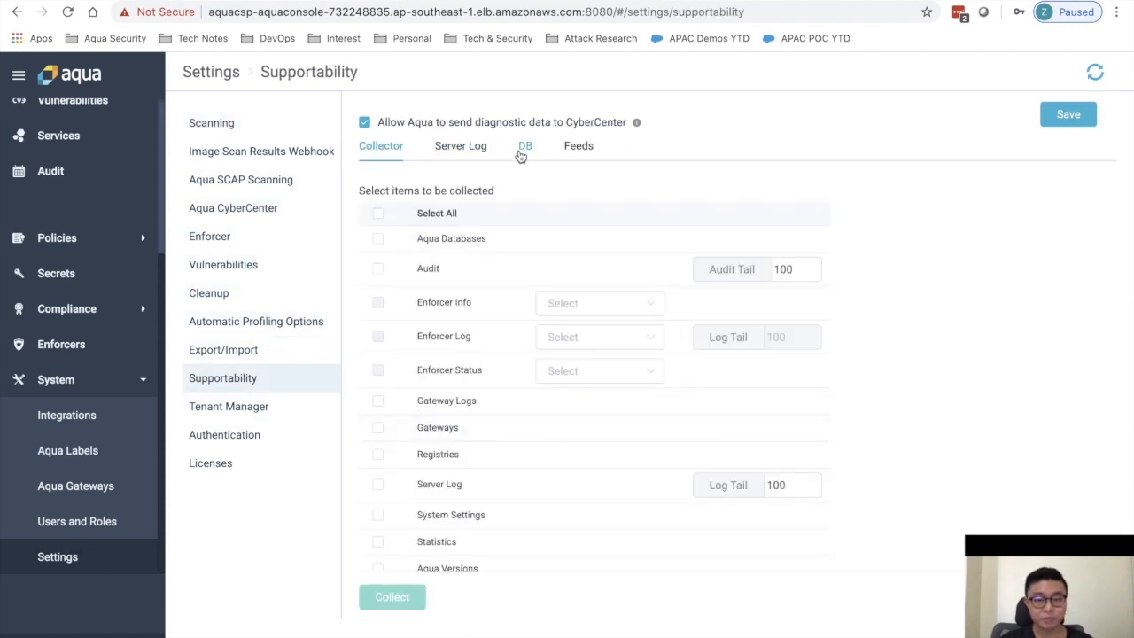
pyautogui.click(524, 145)
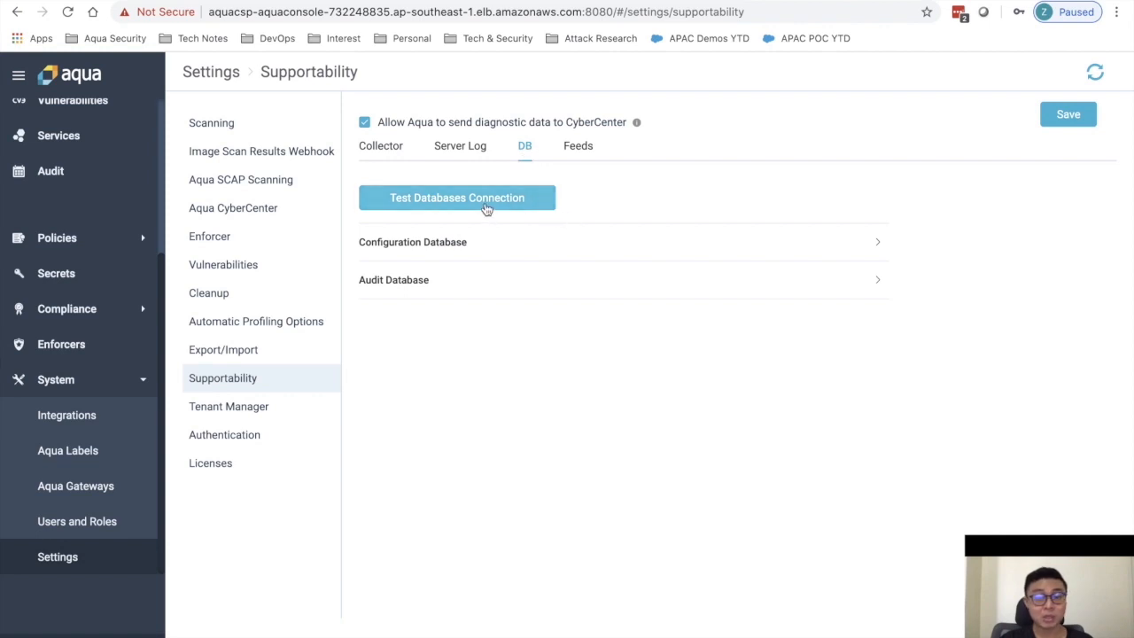
pyautogui.click(457, 196)
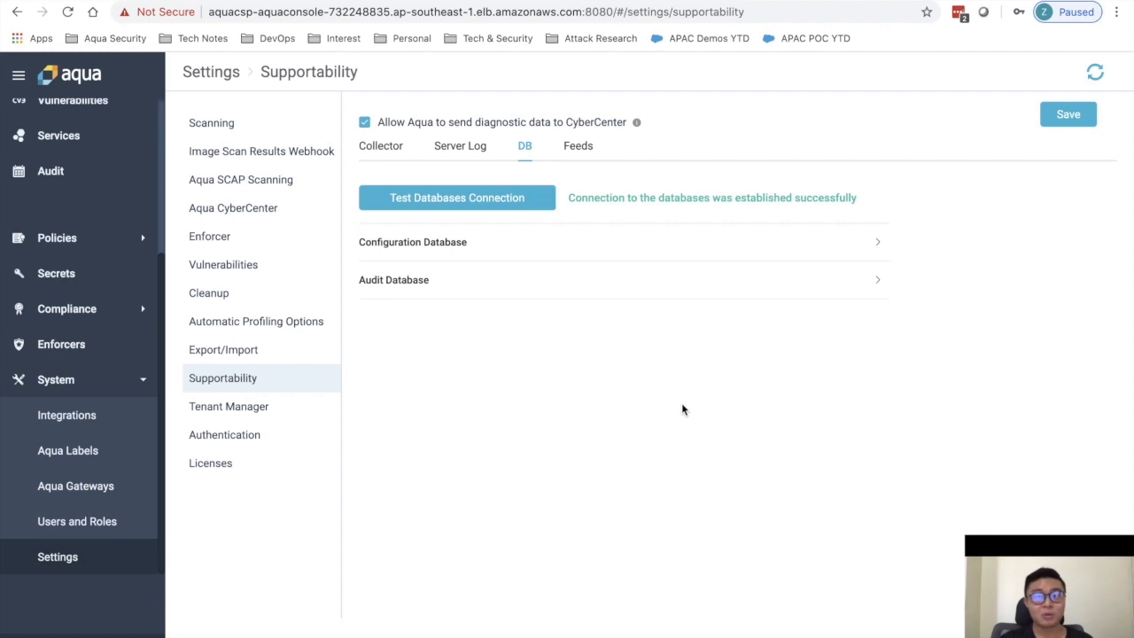
pyautogui.moveTo(533, 411)
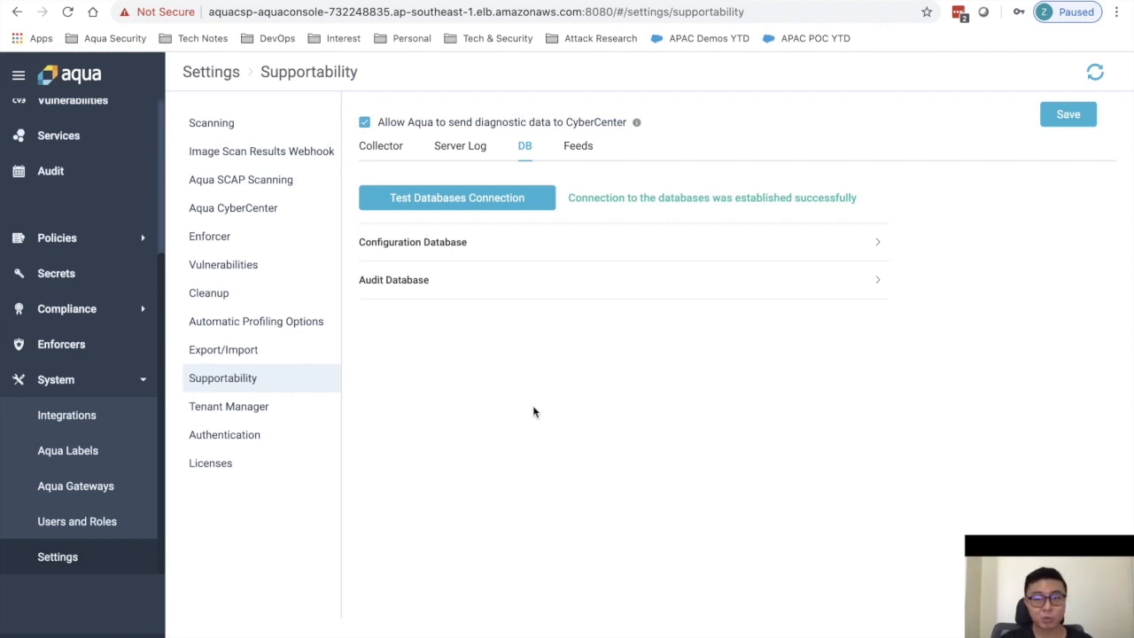